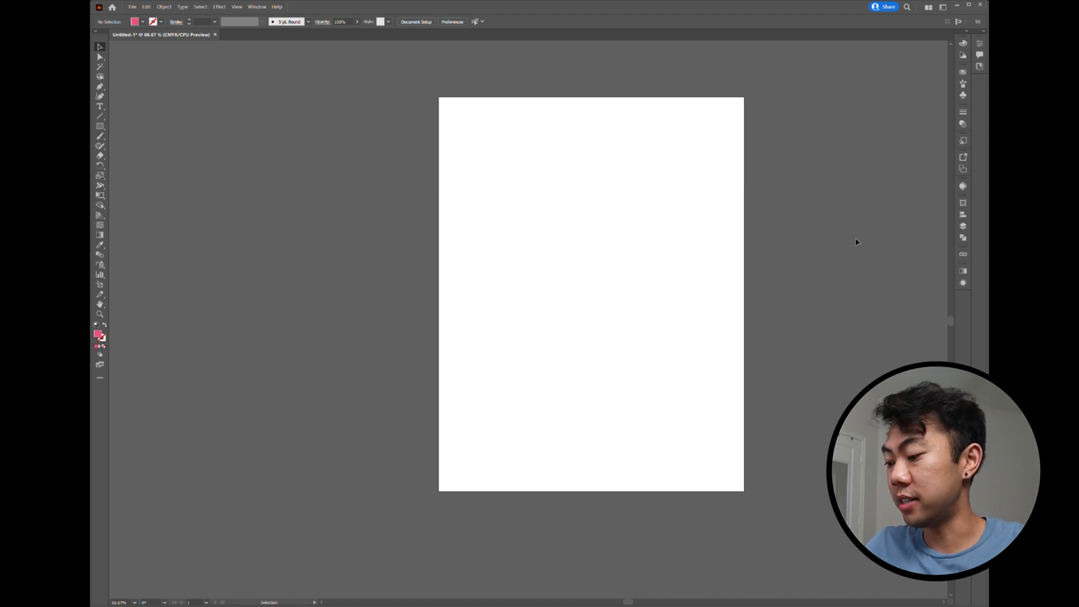
Create a new Letter-size RGB document named 'hello' from the New Document dialog
key("ctrl+n")
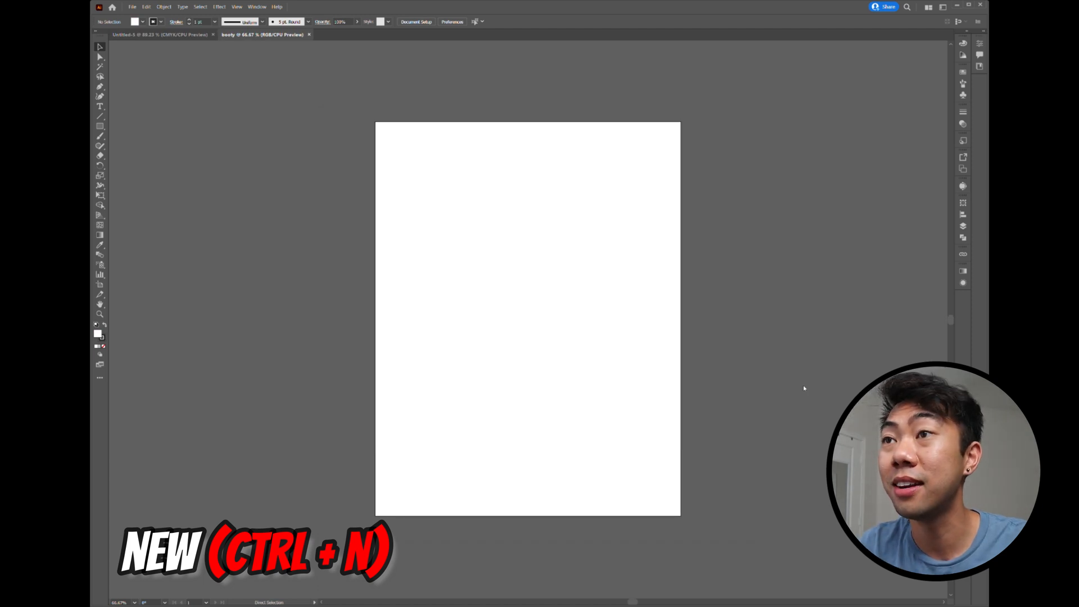
key("ctrl+n")
type("hello")
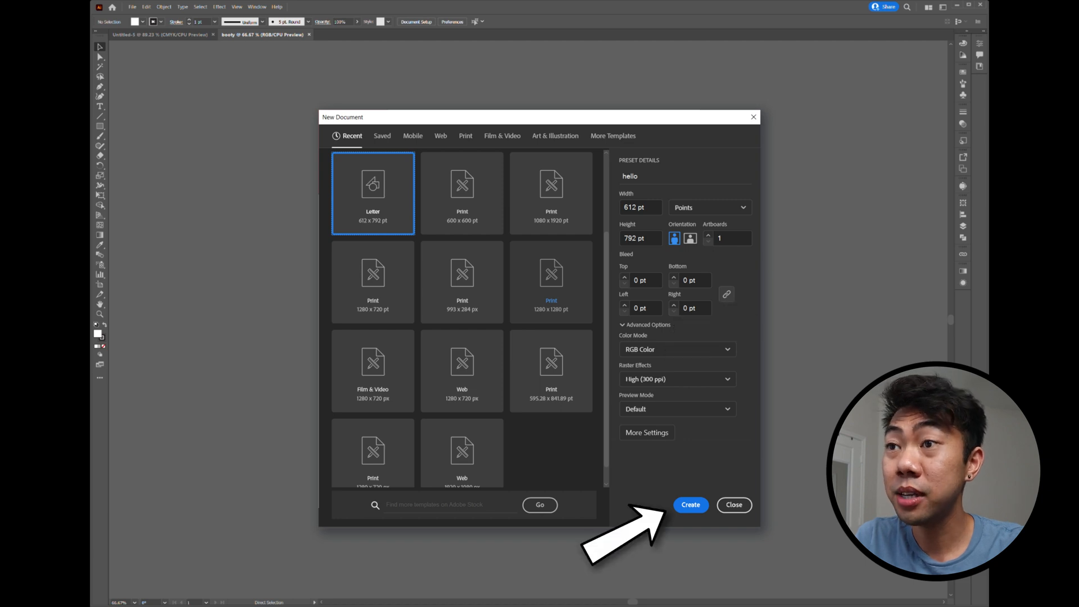
left_click(690, 504)
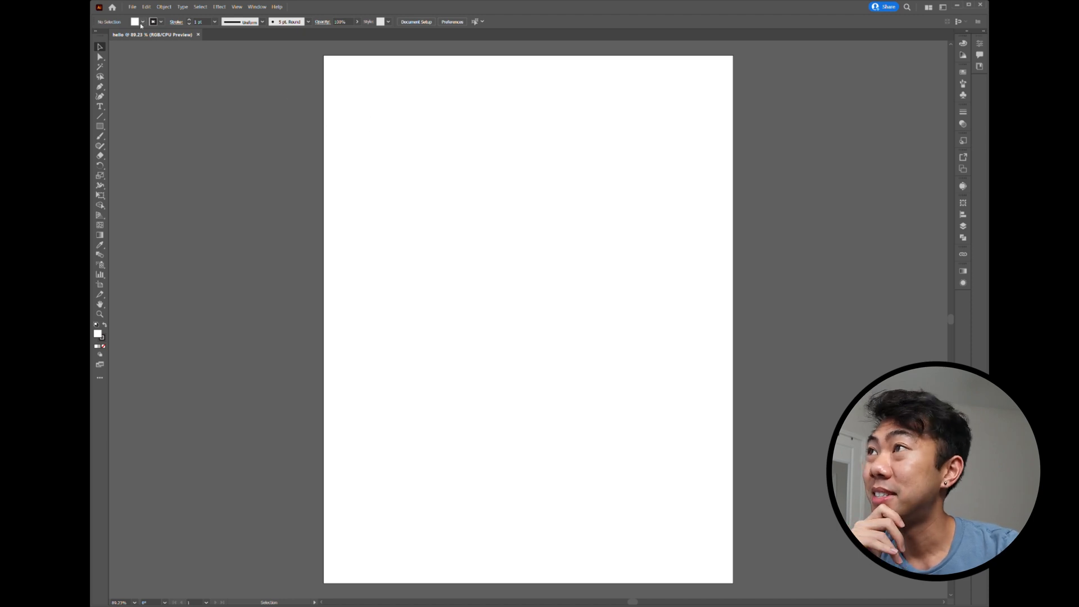
left_click(131, 6)
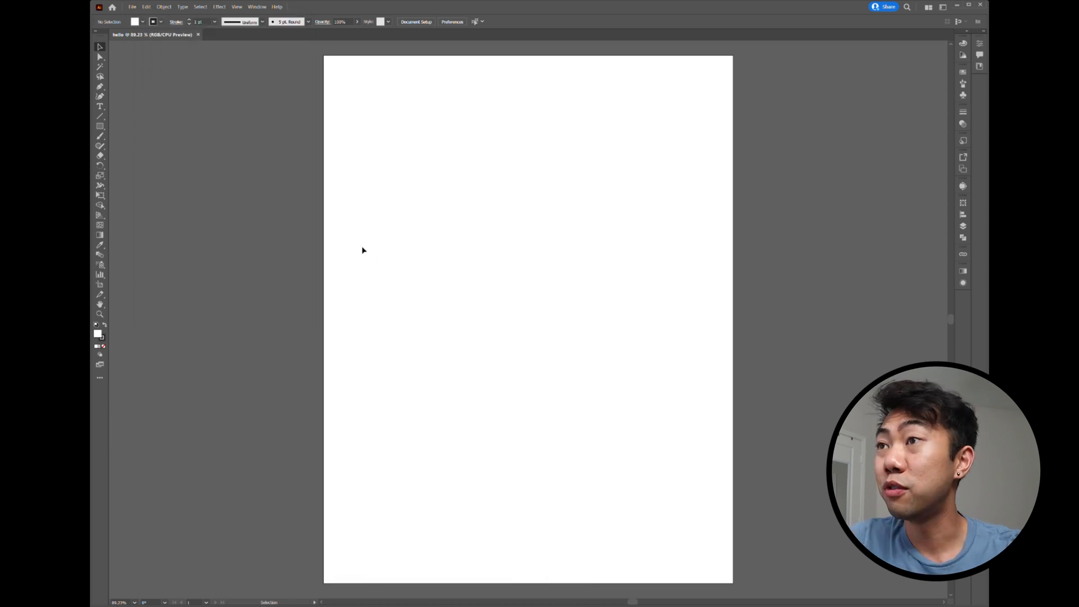
key("space")
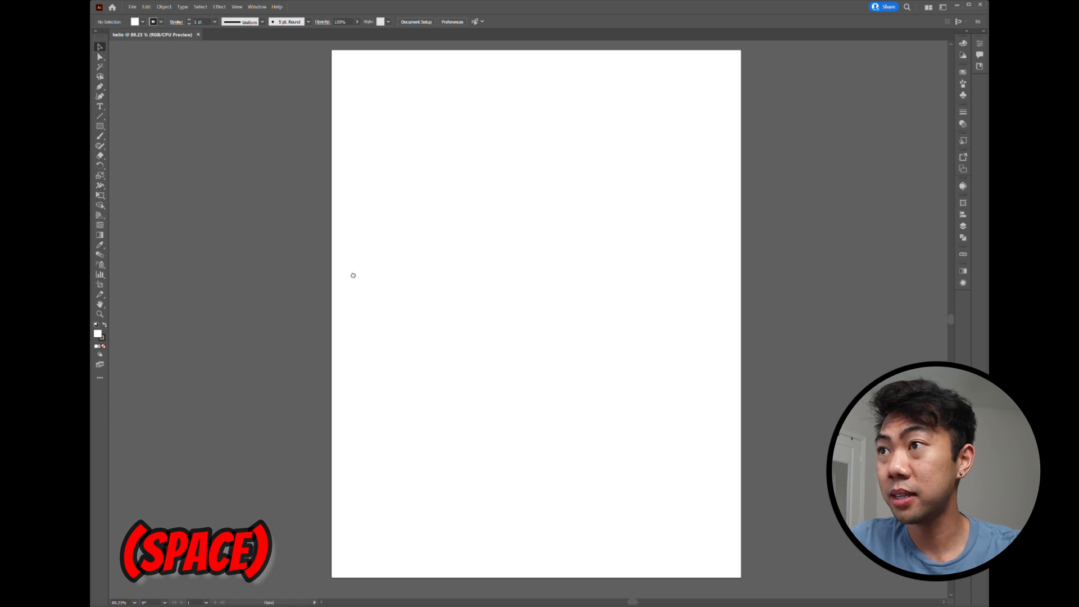
left_click_drag(353, 275, 485, 279)
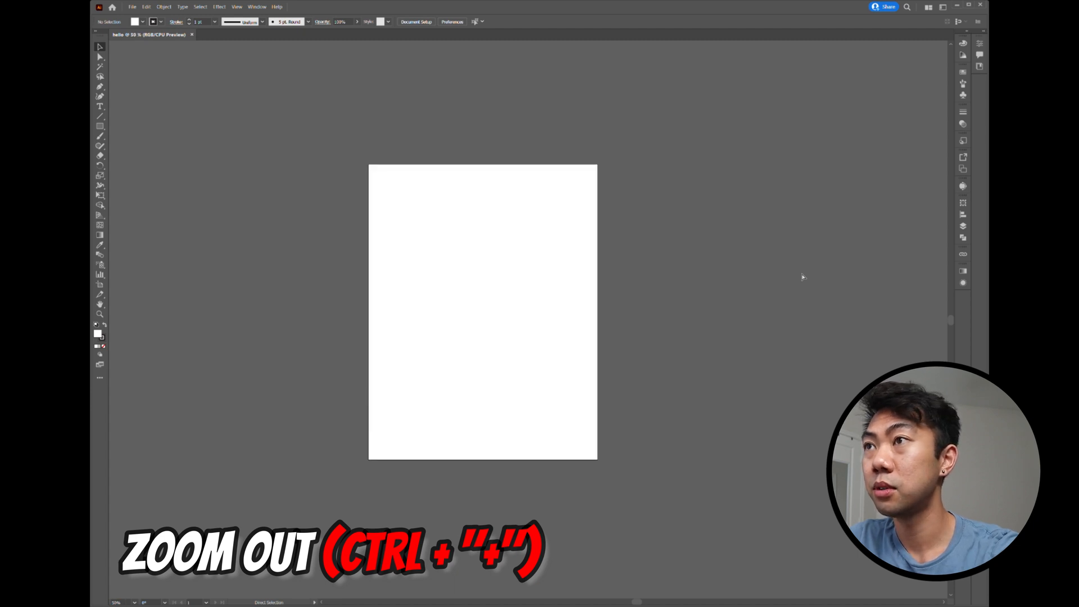
key("ctrl+plus")
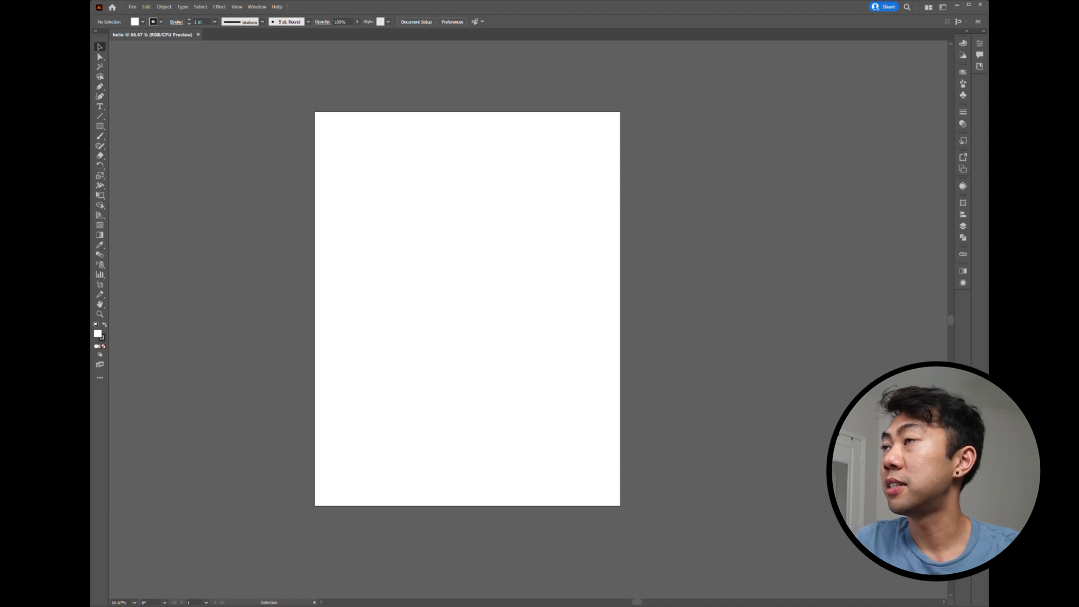
mouse_move(105, 181)
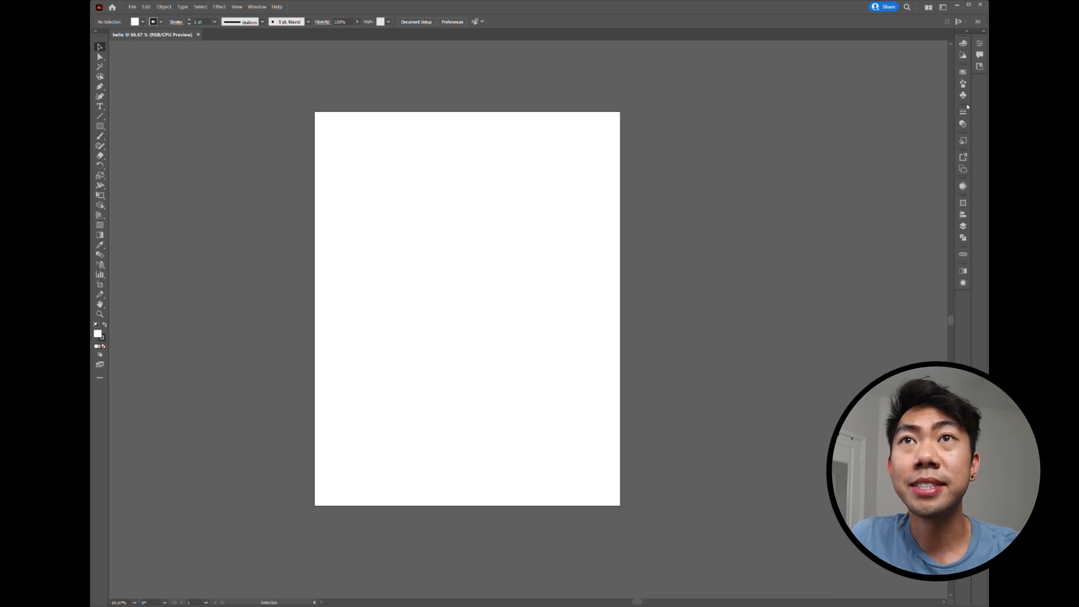
mouse_move(127, 77)
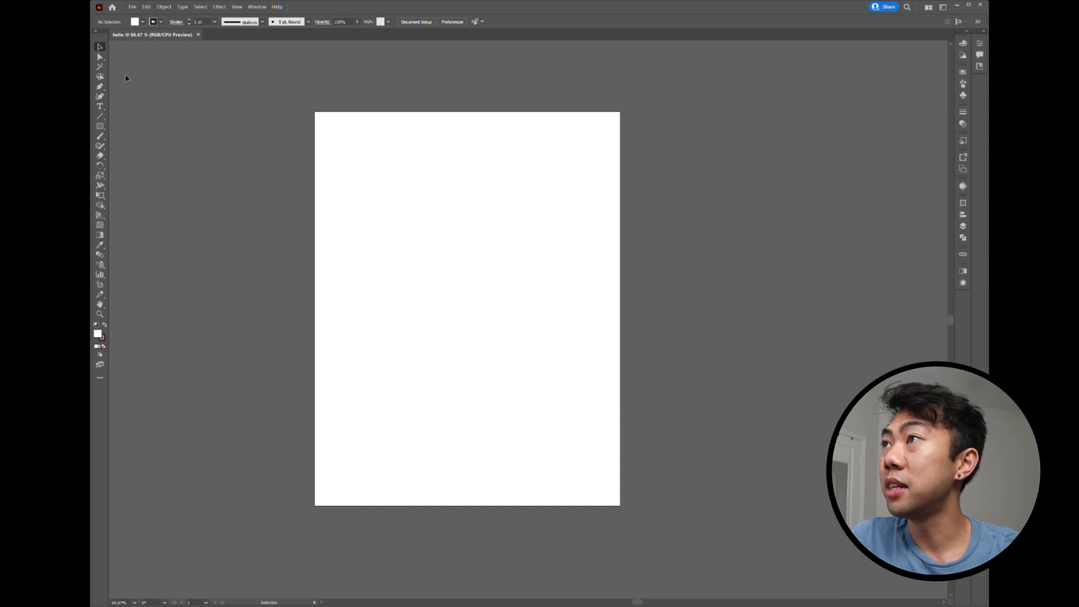
mouse_move(636, 174)
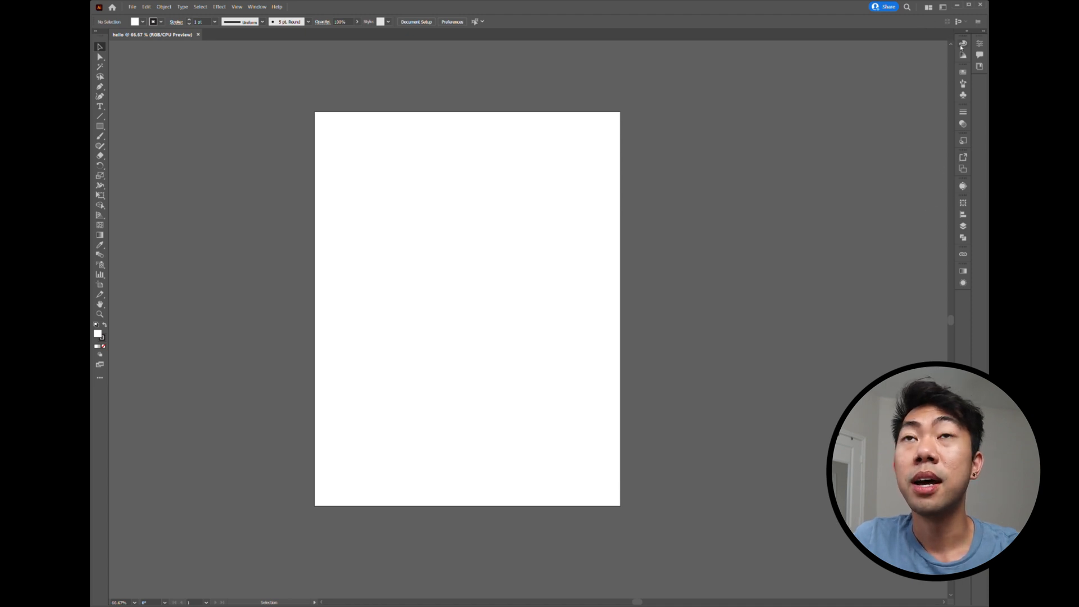
left_click(943, 6)
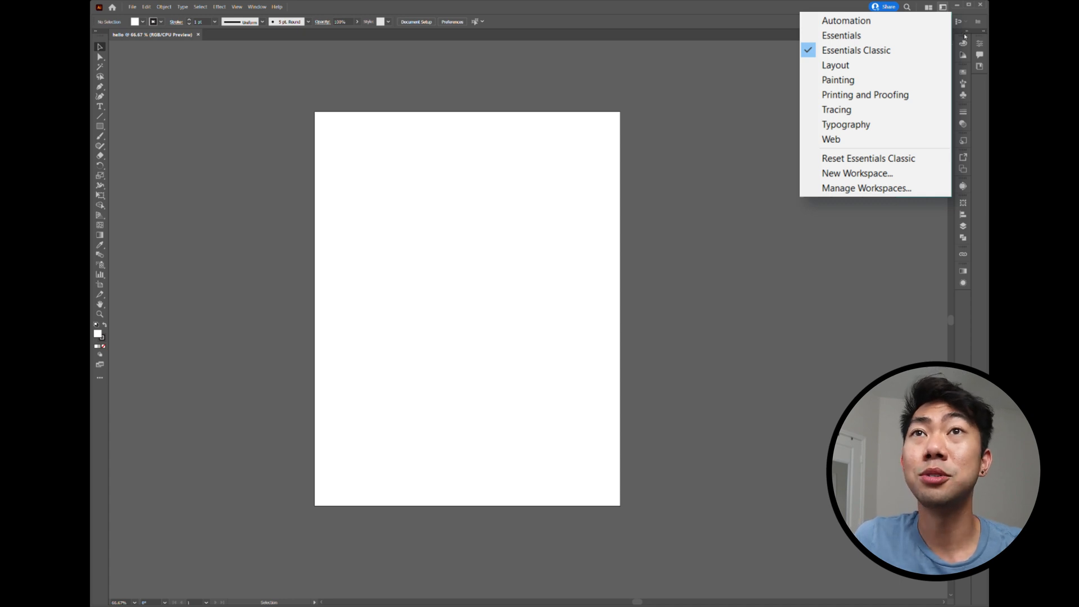
left_click(797, 190)
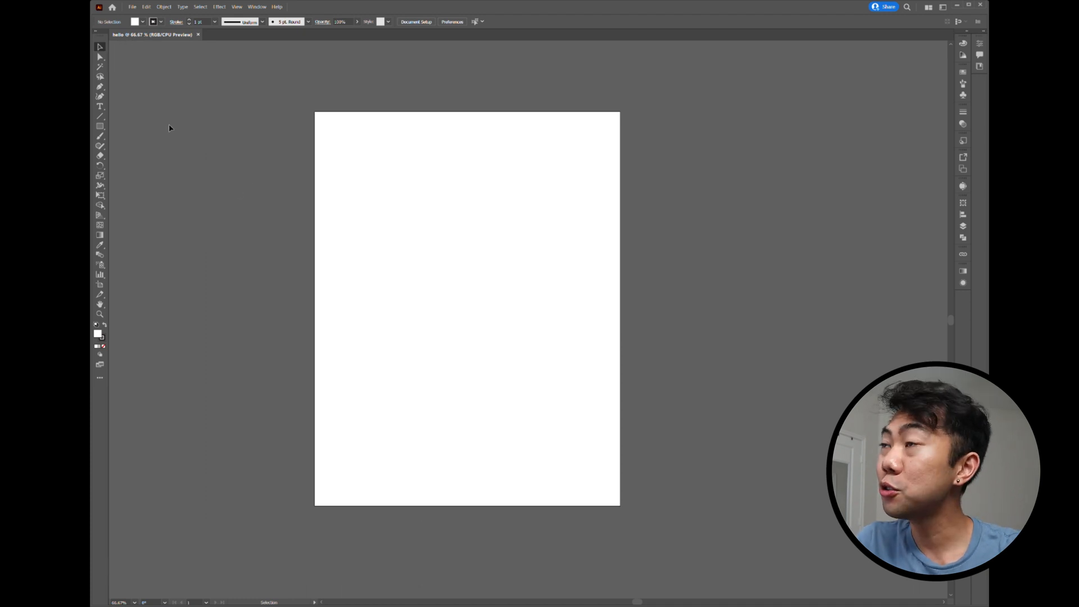
mouse_move(101, 135)
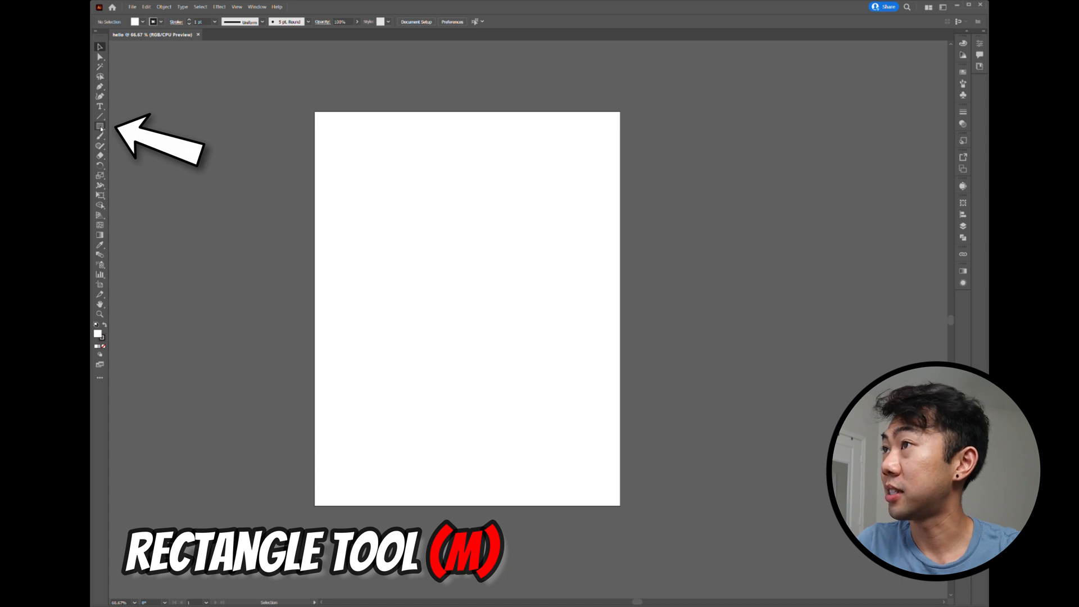
left_click_drag(343, 143, 437, 192)
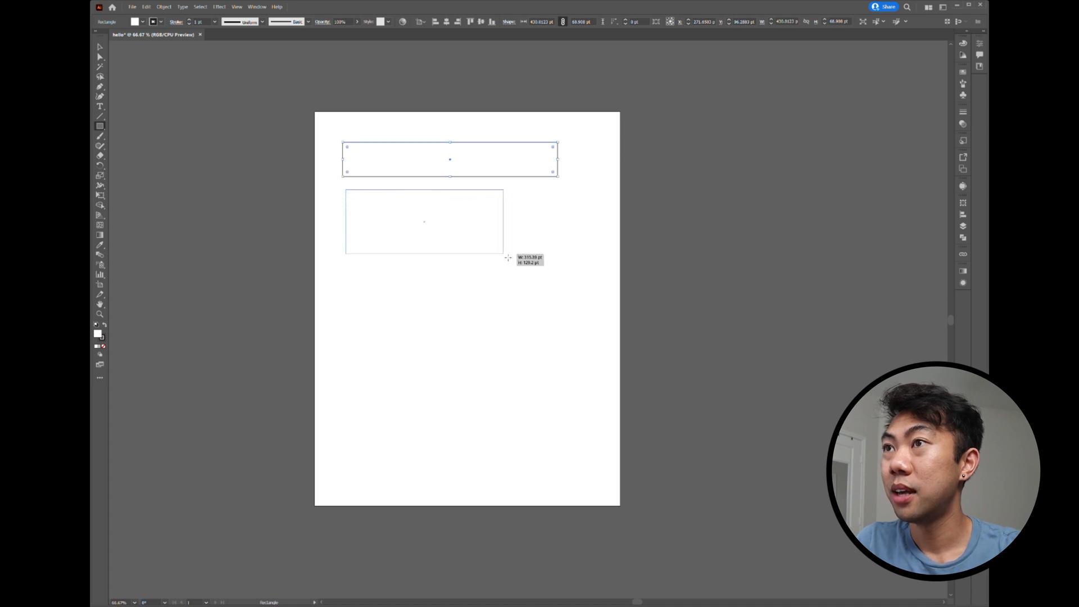
left_click_drag(508, 258, 451, 244)
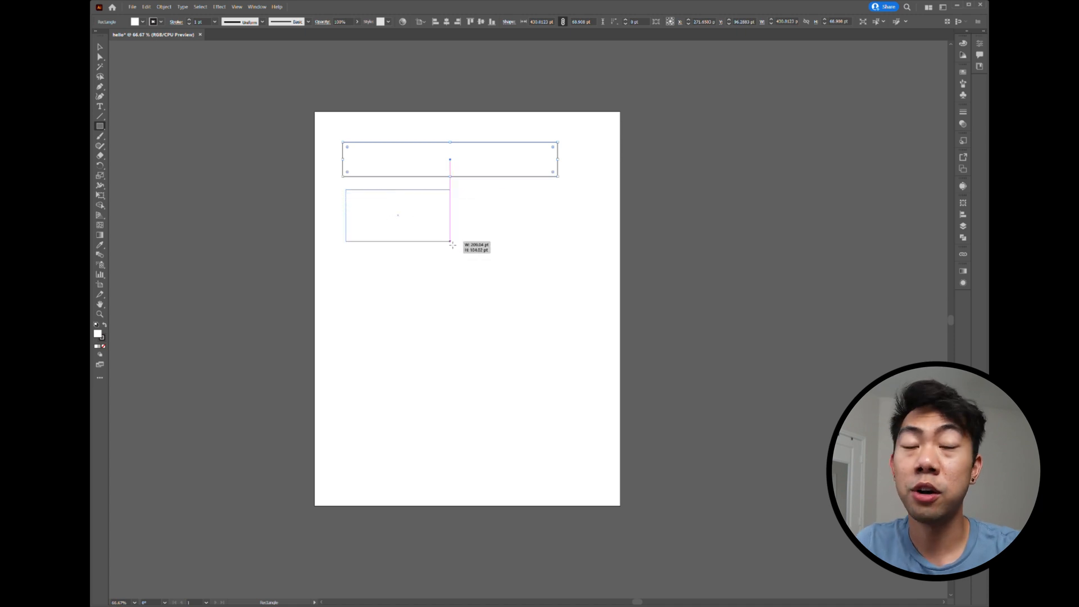
left_click_drag(451, 243, 435, 243)
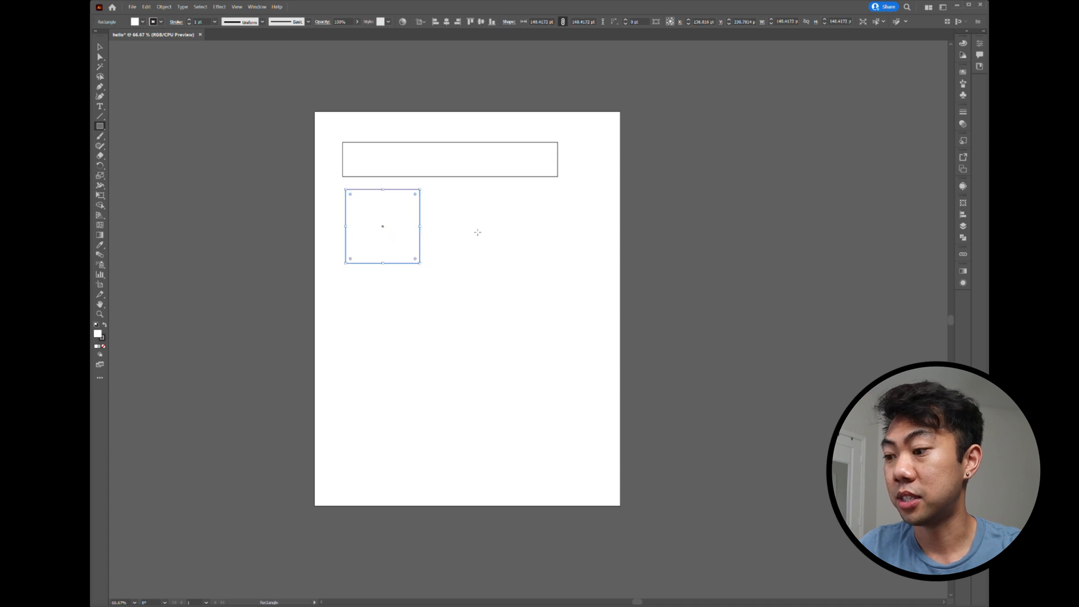
left_click_drag(420, 227, 500, 227)
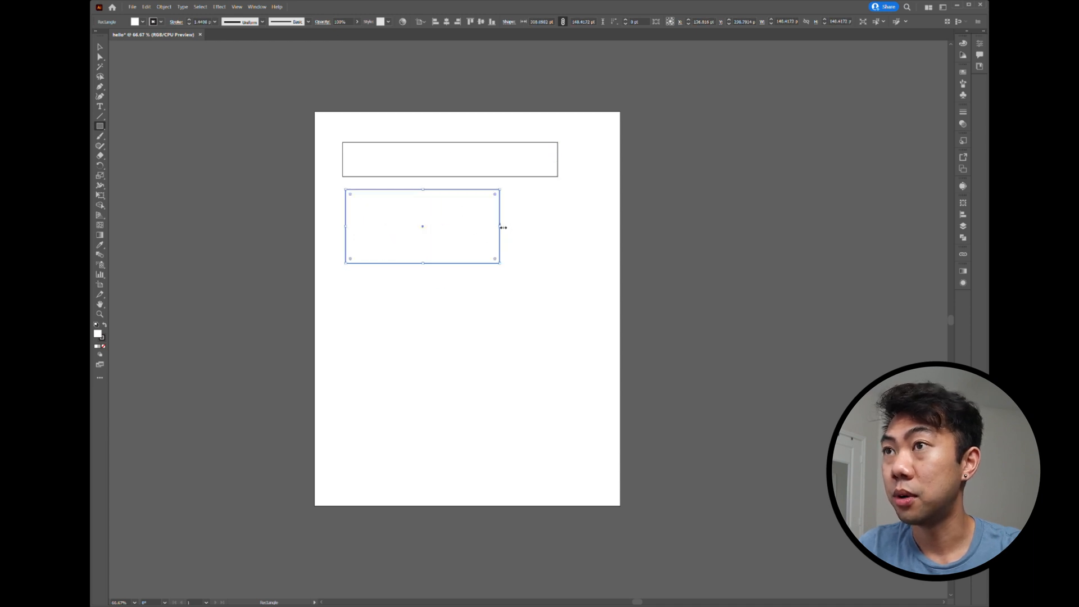
left_click(544, 259)
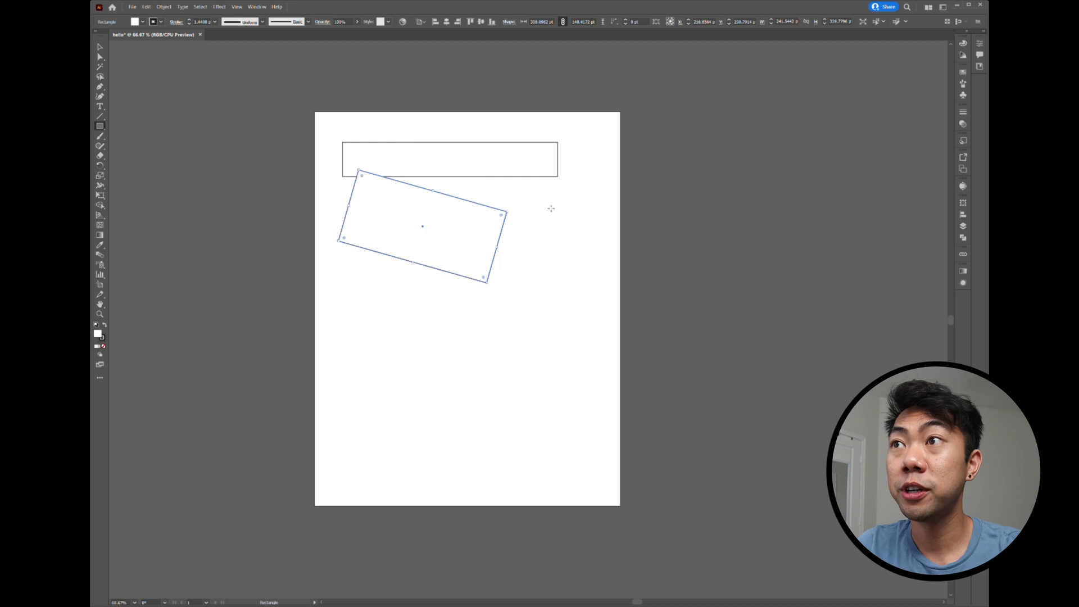
mouse_move(513, 347)
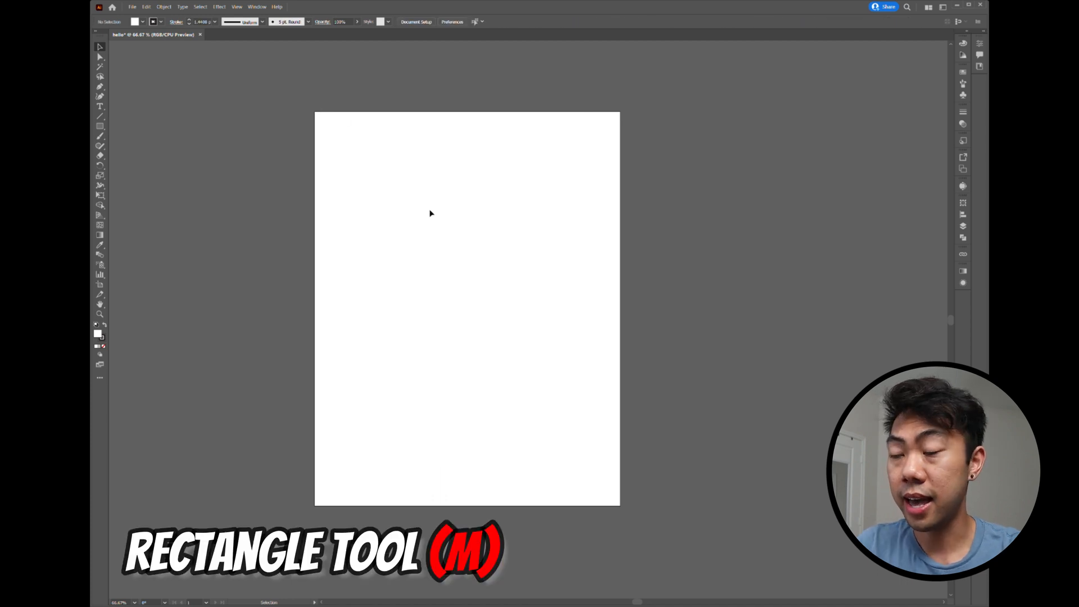
Draw a square near the top, fill it red from the swatches and thicken its stroke
left_click_drag(398, 160, 476, 240)
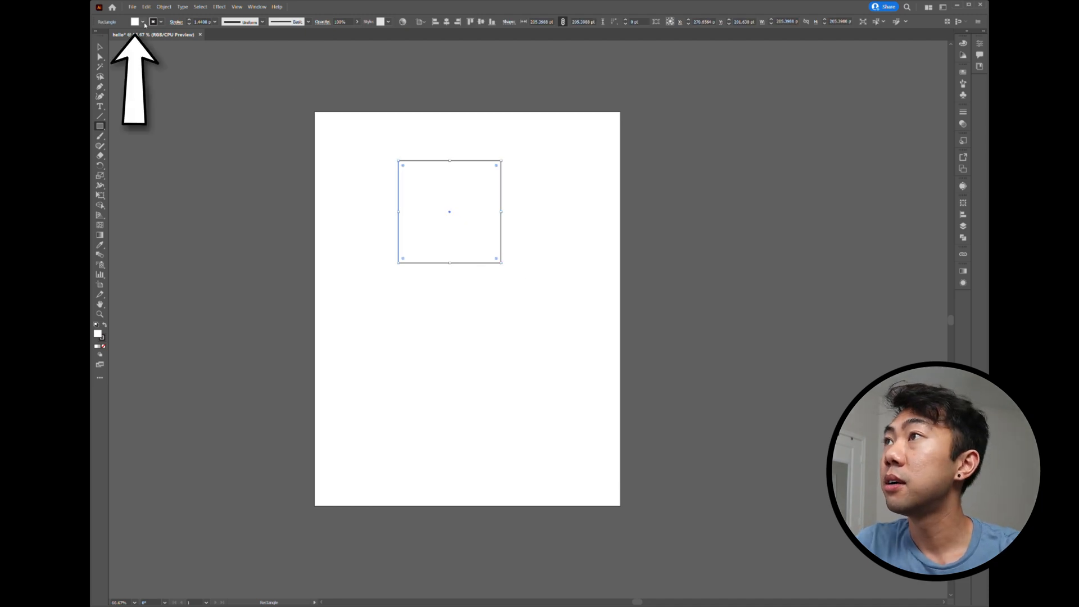
left_click(135, 22)
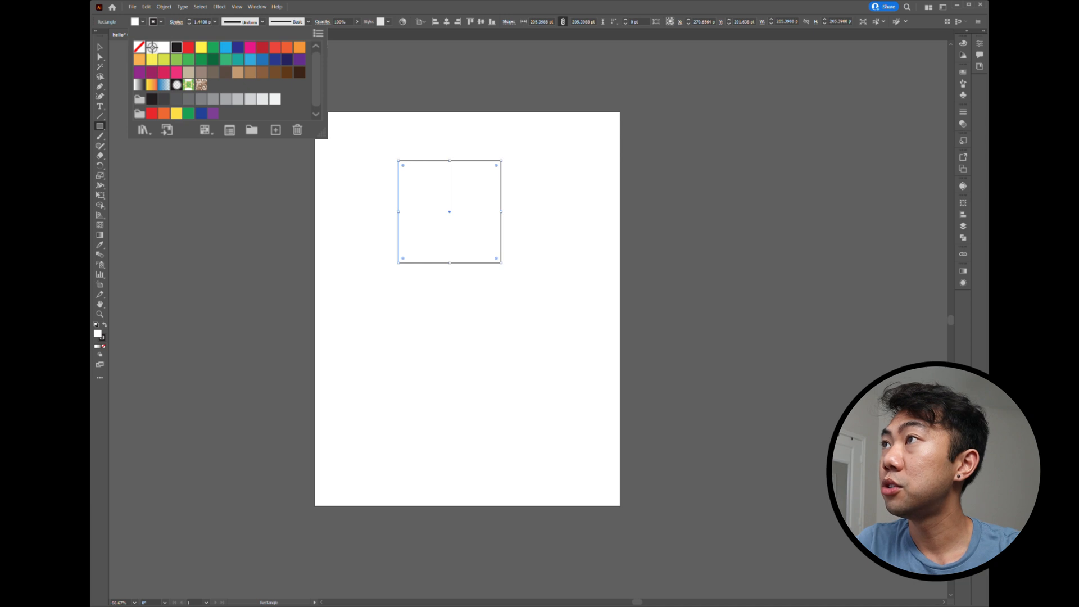
left_click(189, 46)
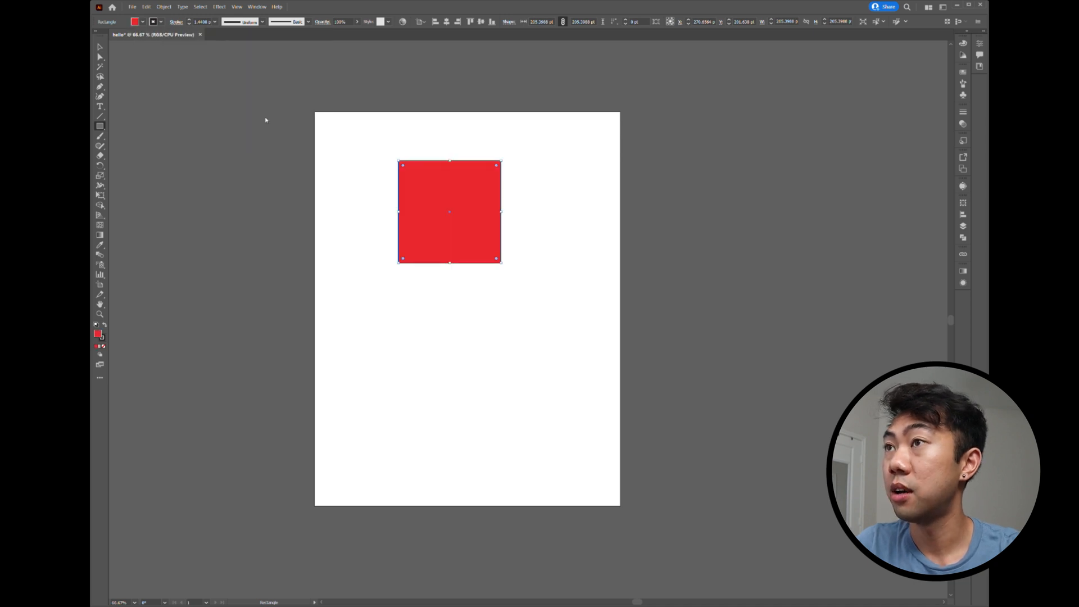
left_click(136, 22)
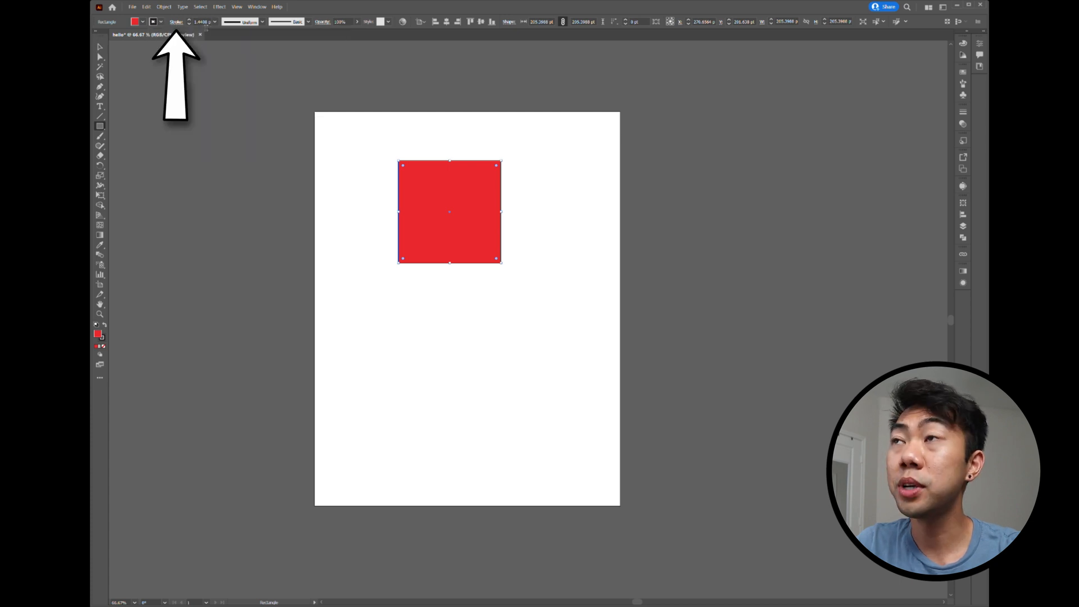
left_click(202, 21)
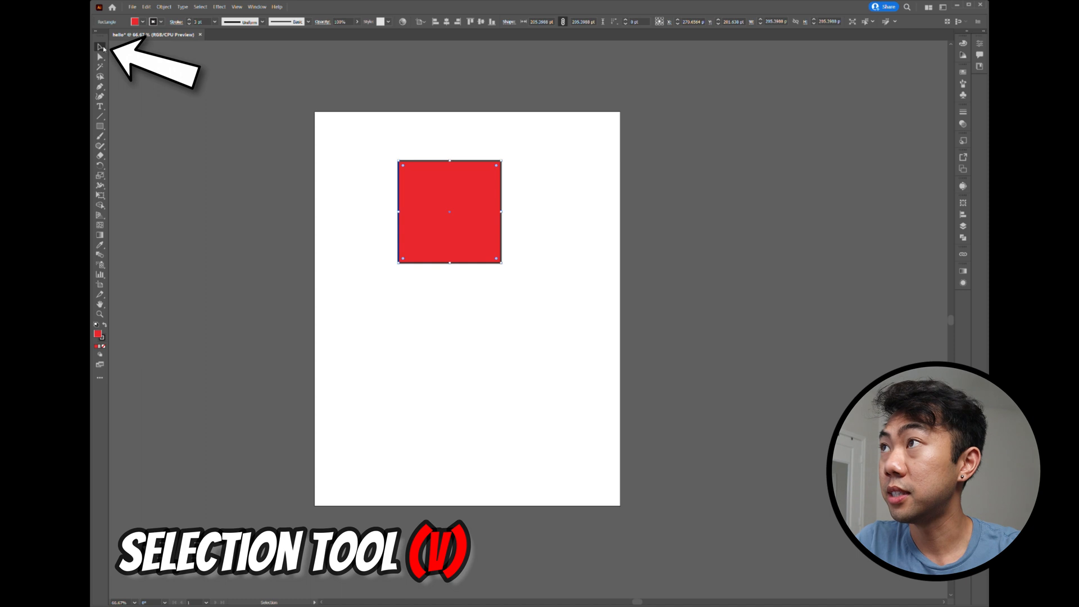
Nudge the red square toward the top centre and lower its opacity to pink
left_click_drag(449, 212, 504, 258)
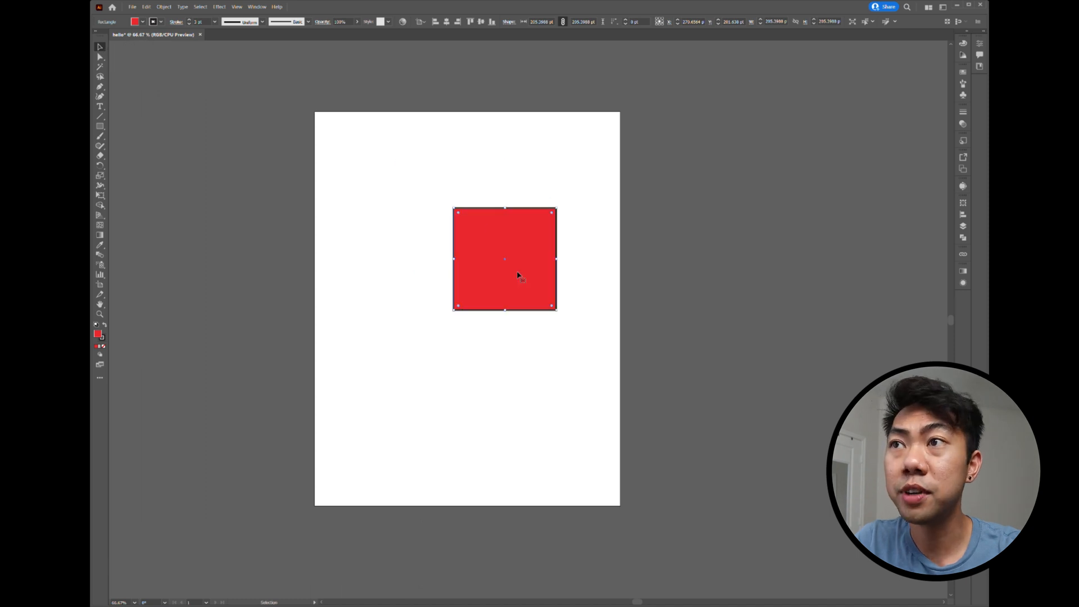
left_click_drag(504, 259, 448, 234)
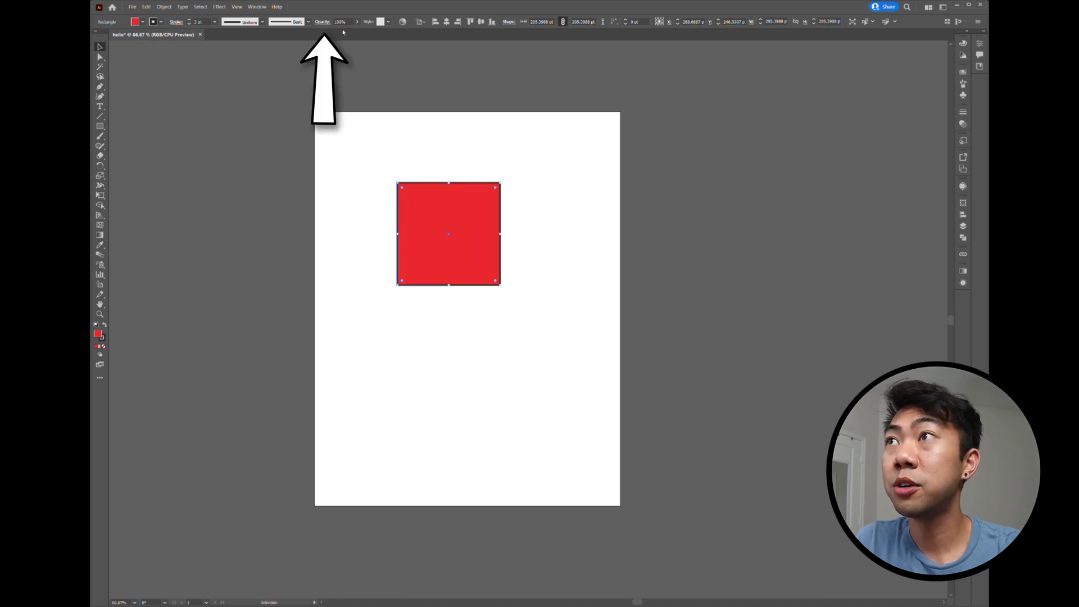
left_click(341, 22)
type("50")
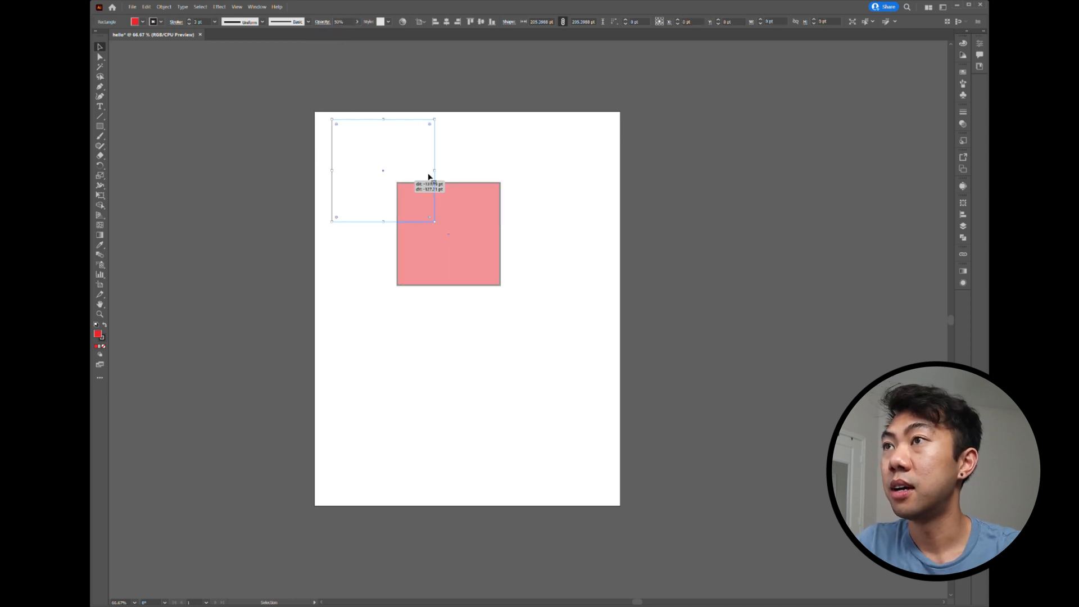
Copy and paste a duplicate of the pink square and reposition the copy
key("ctrl+c")
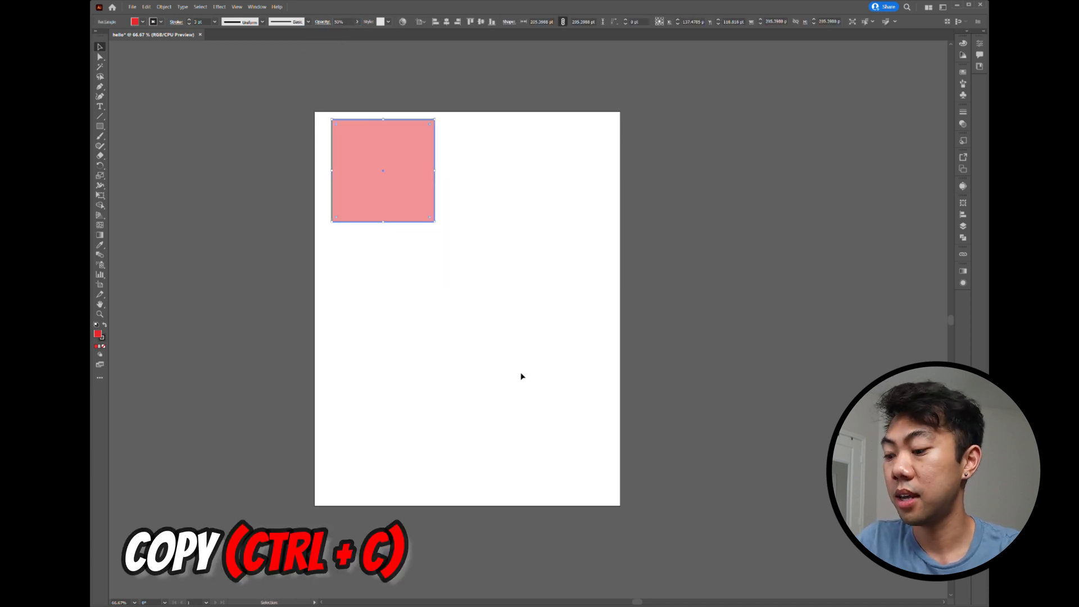
key("ctrl+v")
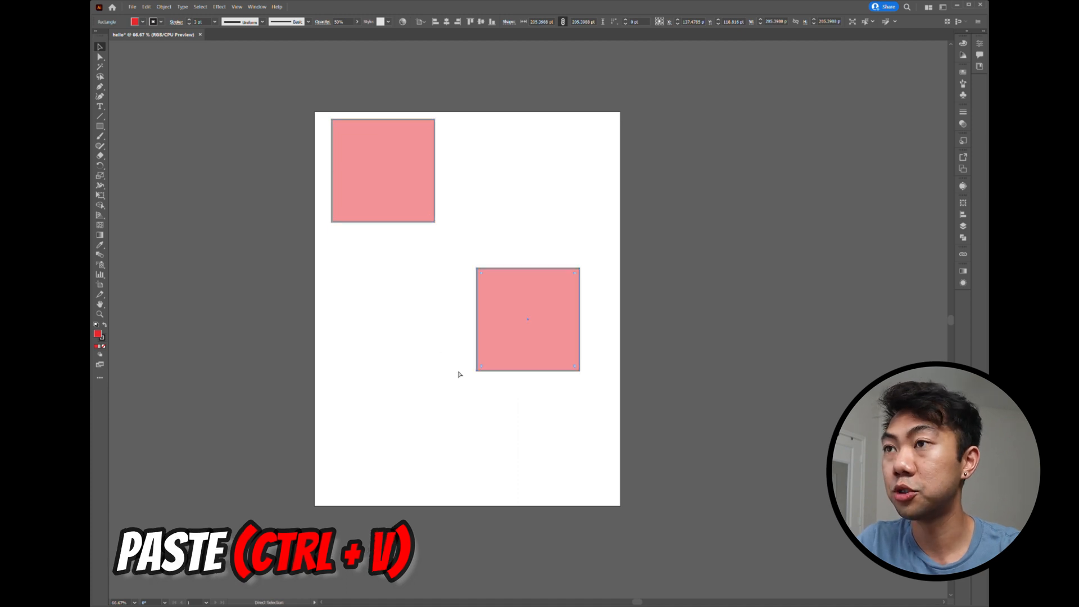
left_click_drag(528, 319, 476, 325)
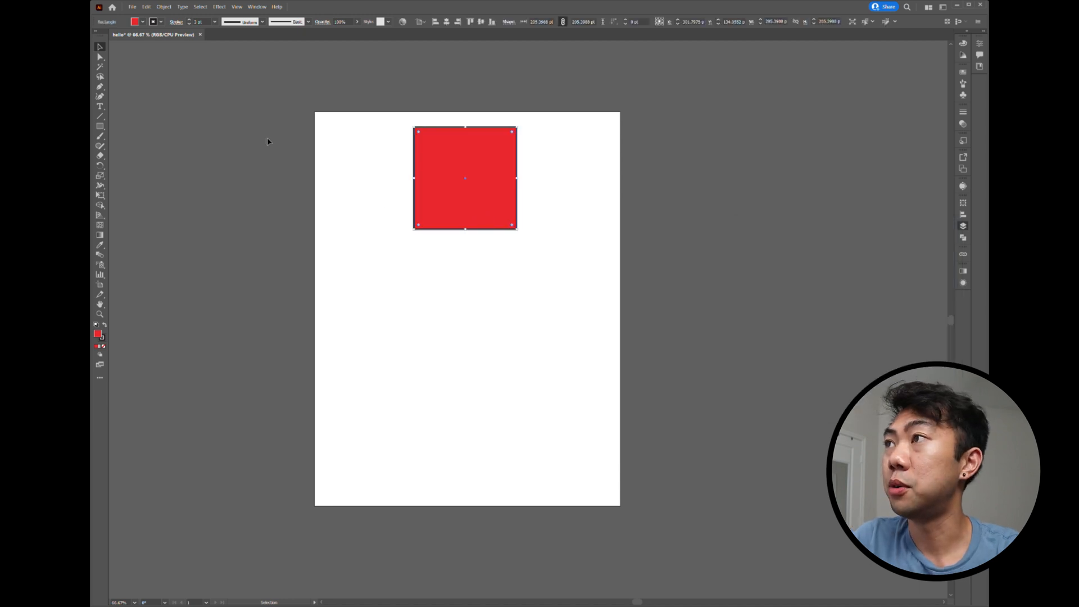
mouse_move(142, 112)
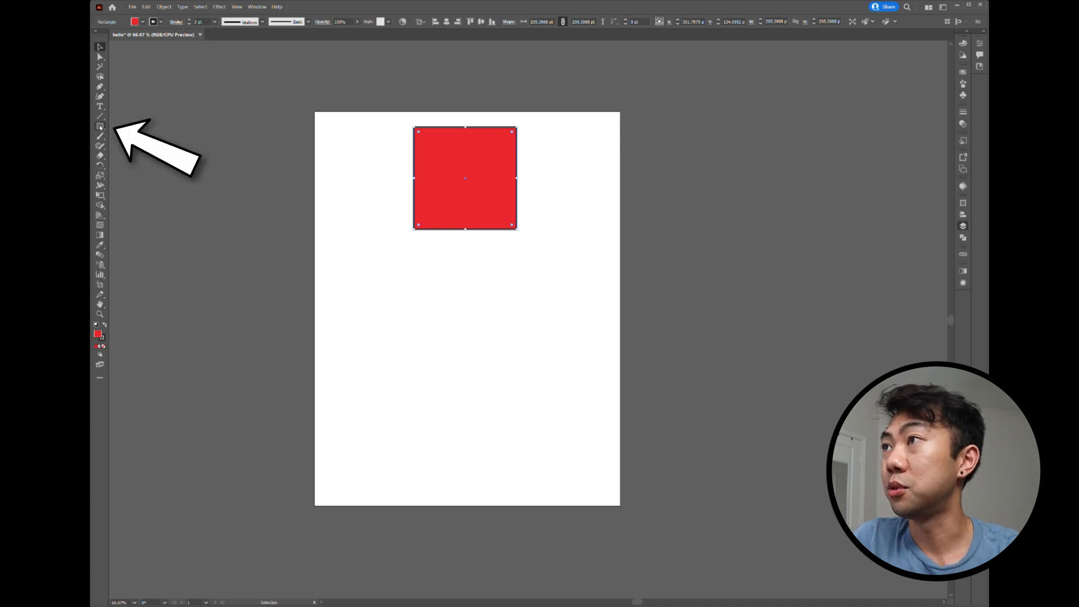
Draw a red triangle below the square using the Polygon tool reduced to three sides
left_click(100, 125)
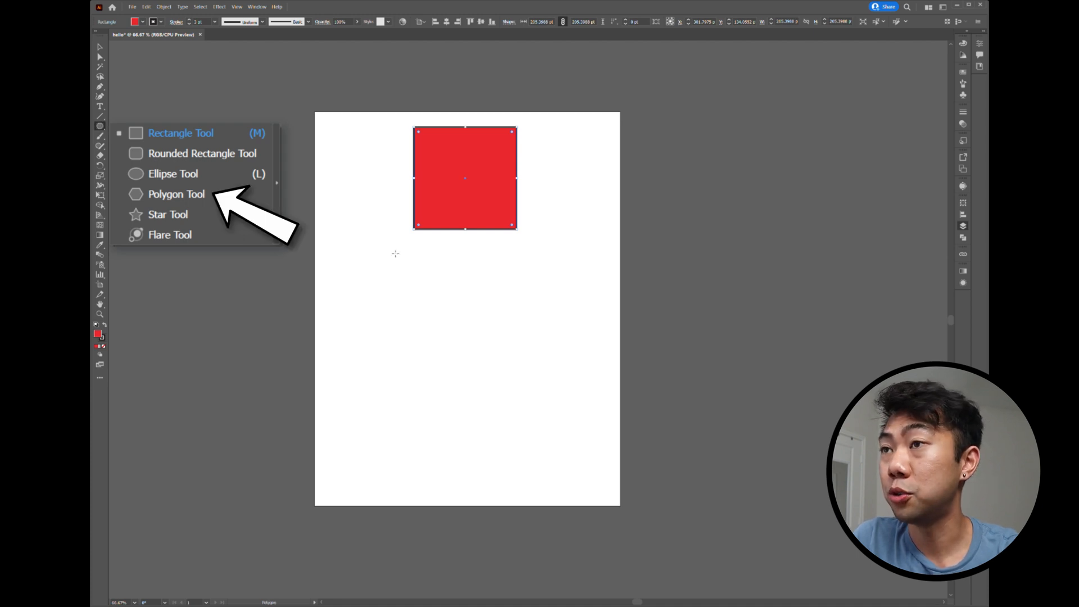
left_click_drag(396, 254, 430, 309)
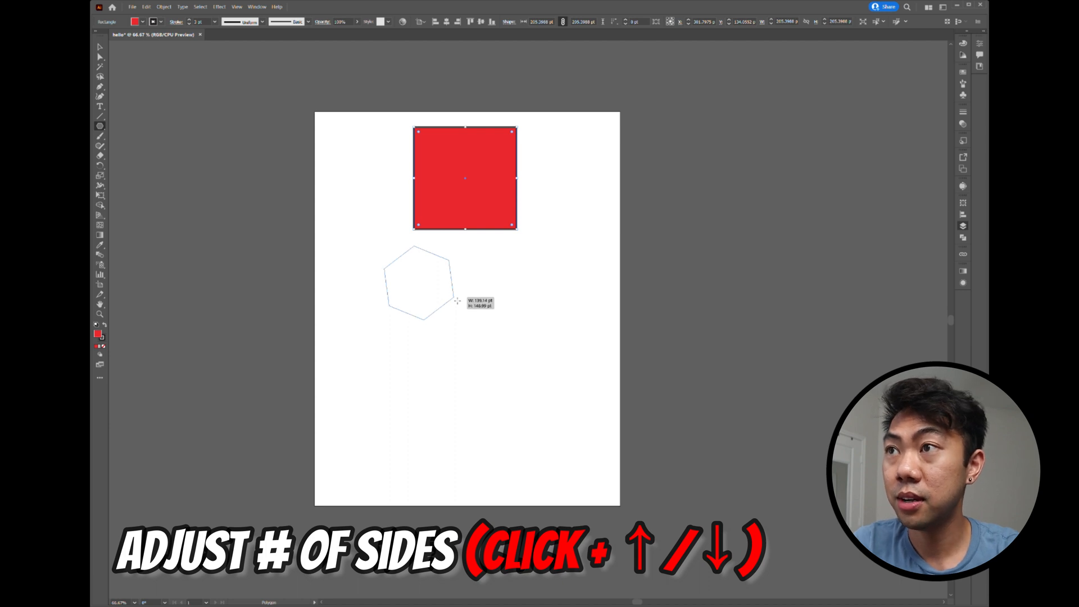
key("Down")
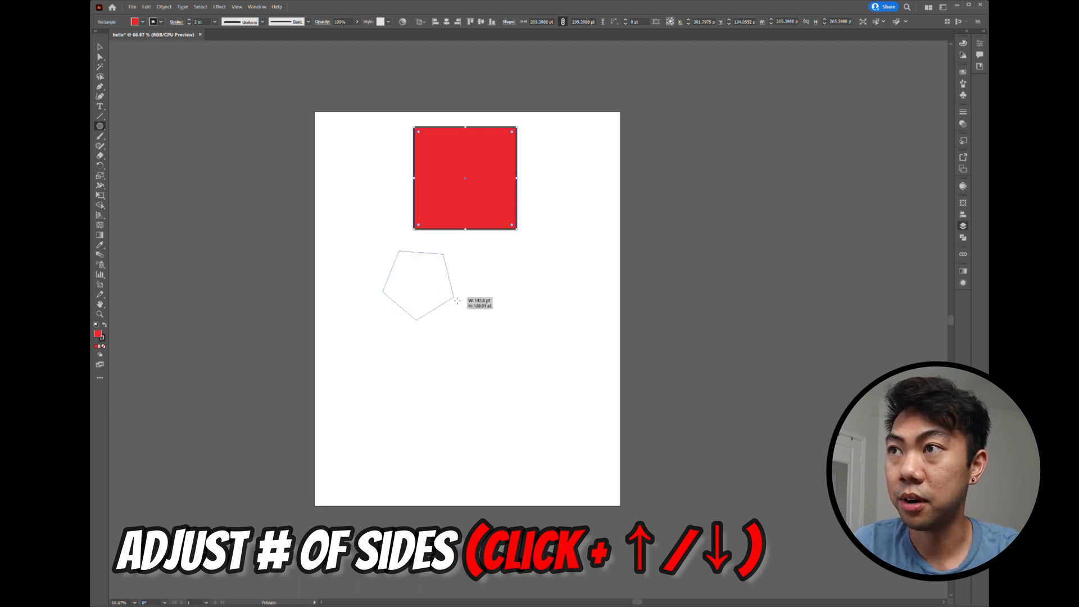
key("down")
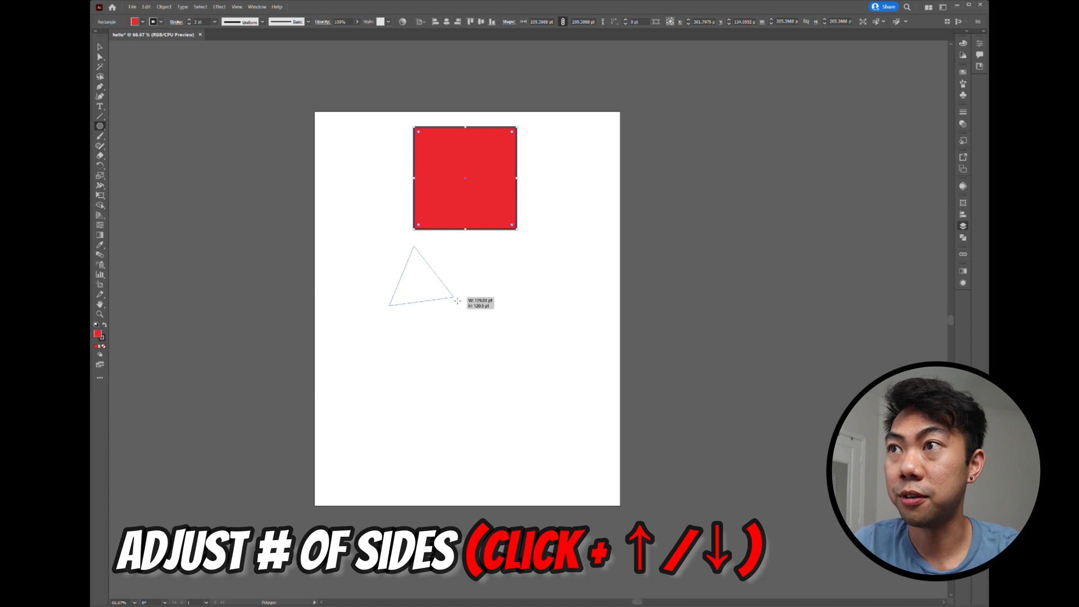
left_click_drag(456, 301, 536, 359)
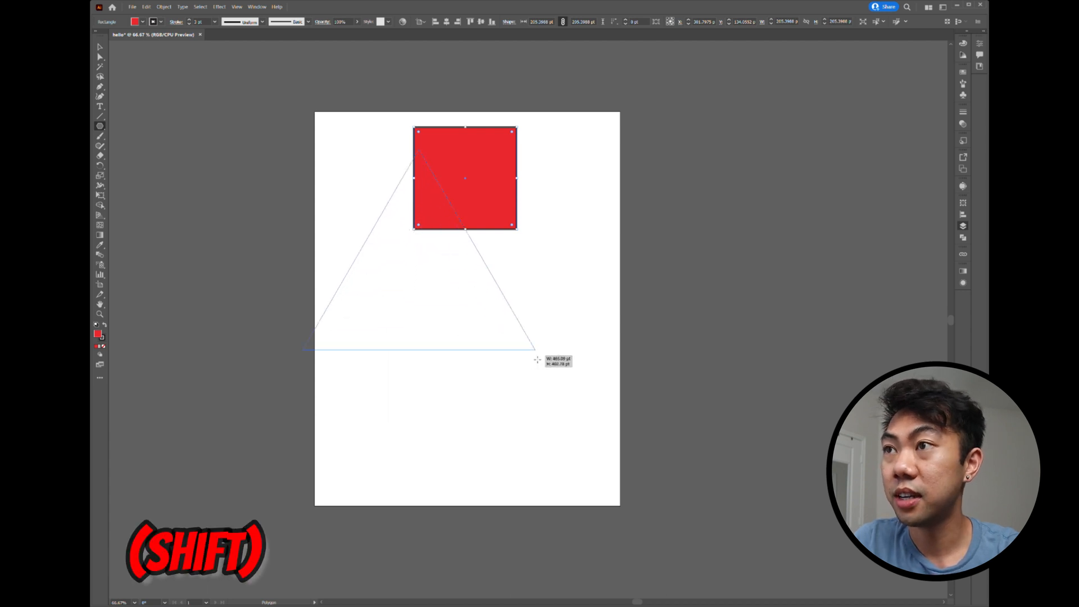
left_click_drag(536, 358, 506, 338)
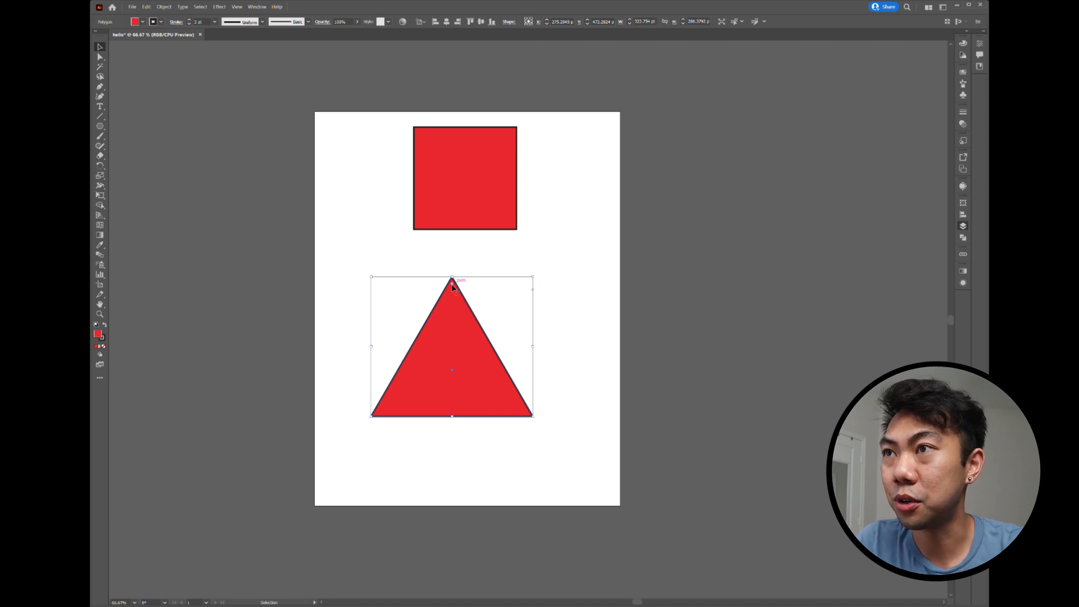
Round the triangle's corners with the live corner widgets, then delete both shapes
left_click_drag(452, 281, 452, 305)
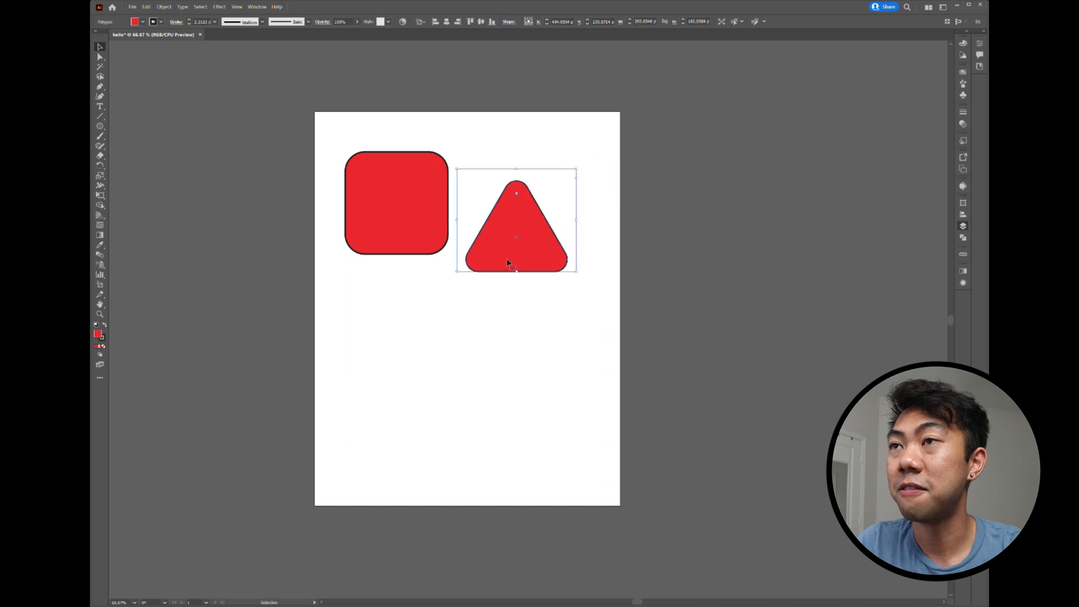
key("Delete")
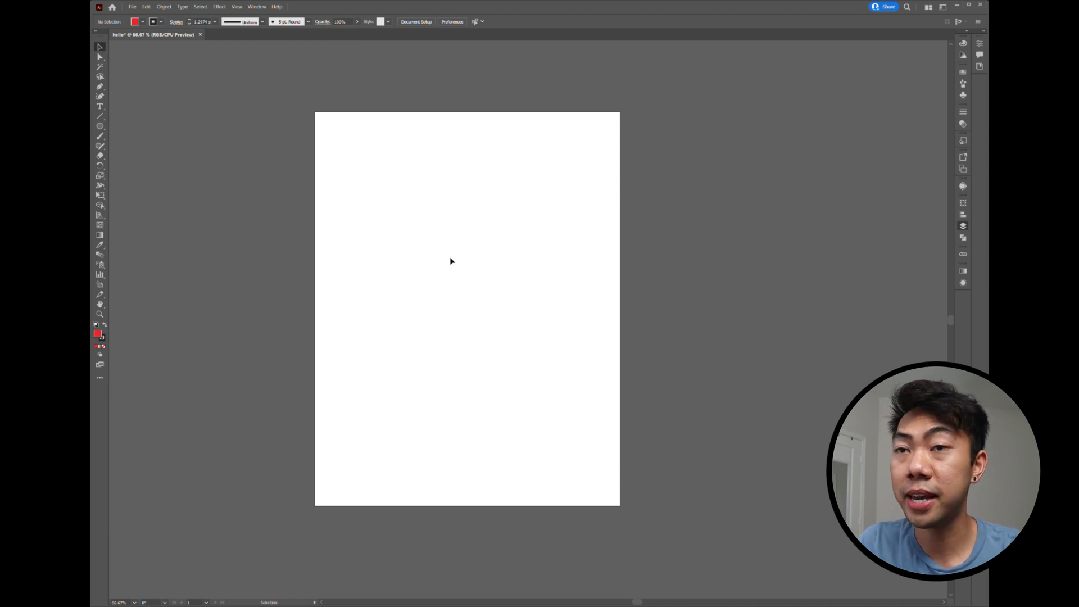
Draw a red square, move it up-right, and pull its top corners outward into an irregular shape
key("m")
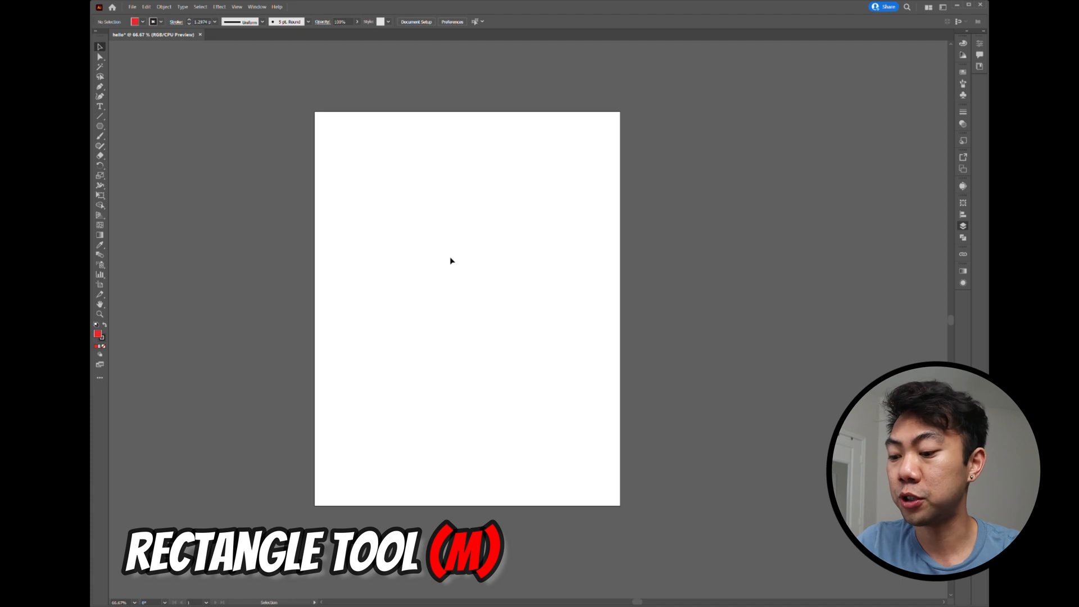
left_click_drag(387, 202, 429, 245)
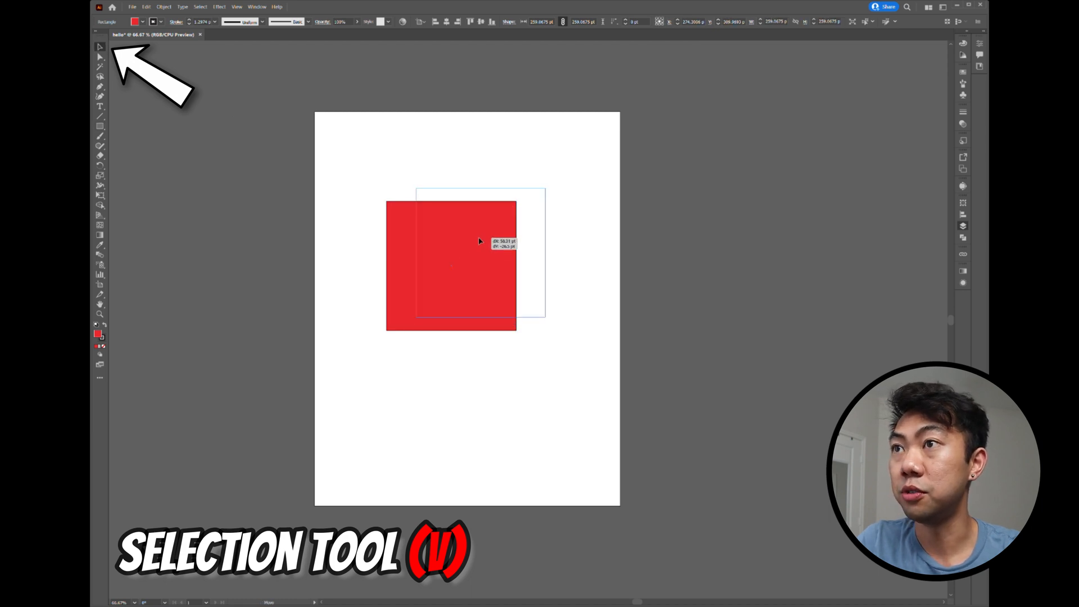
left_click_drag(451, 265, 480, 251)
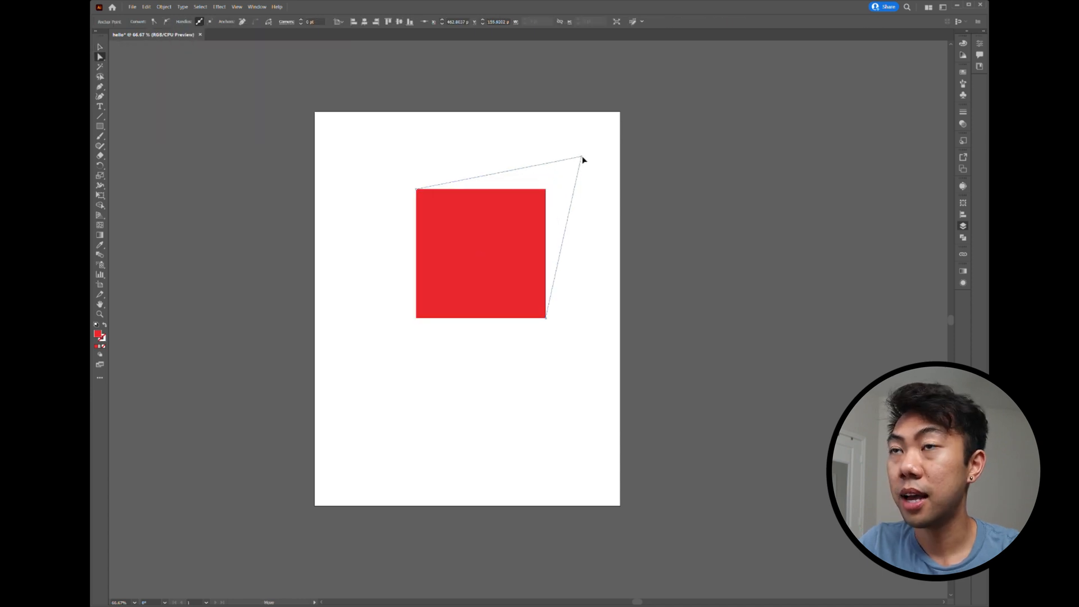
left_click_drag(418, 187, 401, 205)
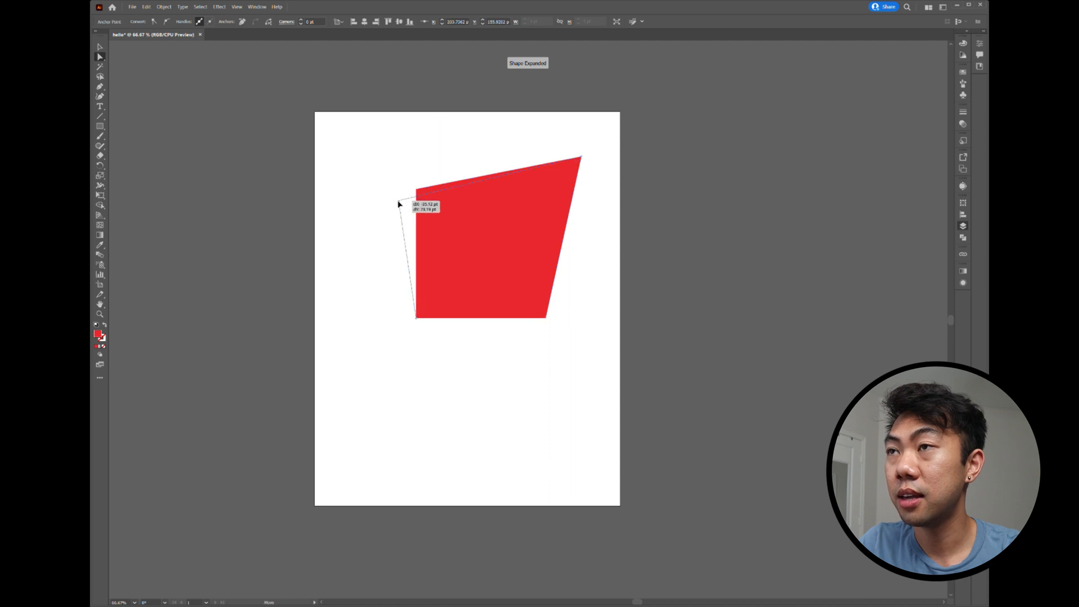
left_click_drag(414, 202, 420, 315)
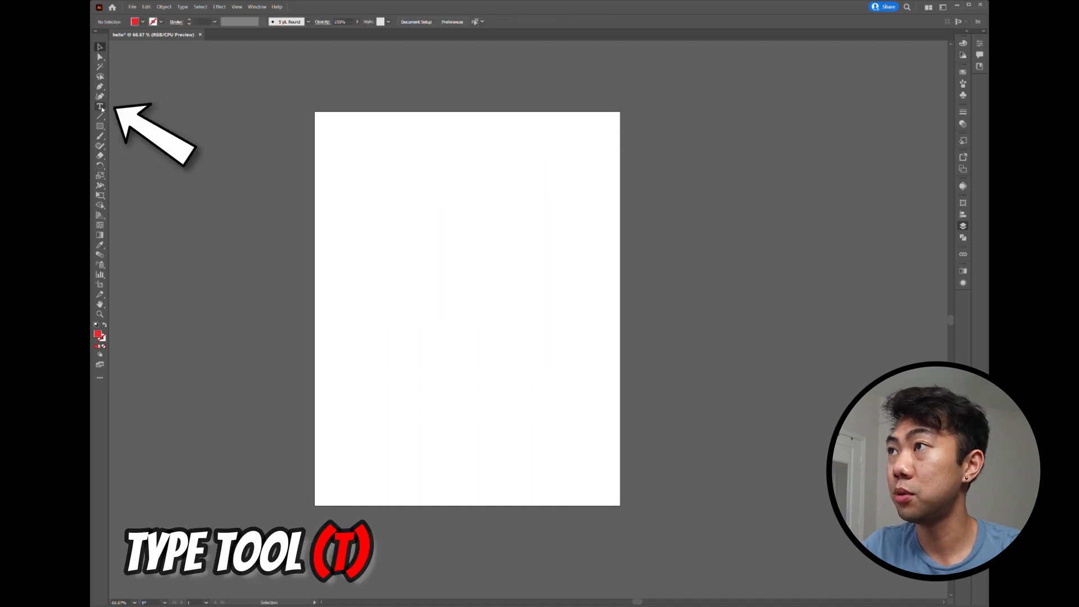
Add the text 'hello my name is darrion' to the page and select it all
left_click(100, 105)
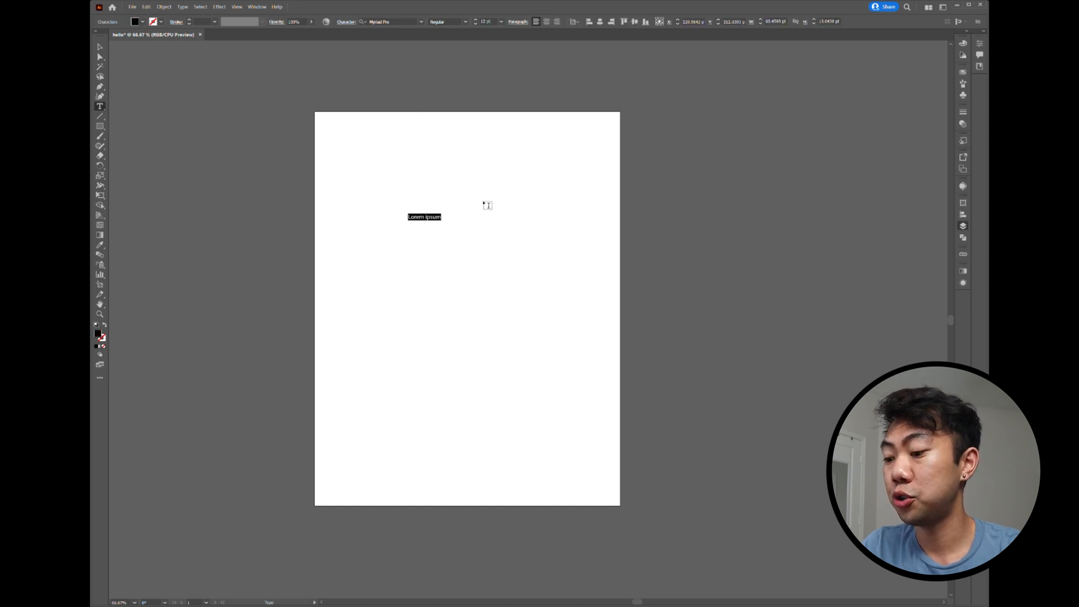
type("hello my n")
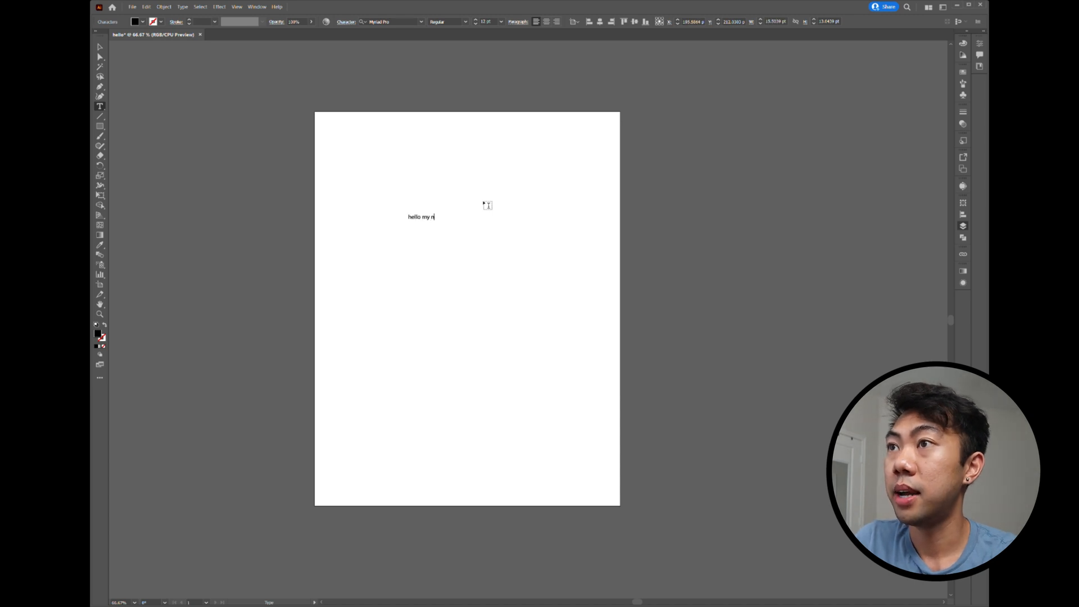
type("ame is darrion")
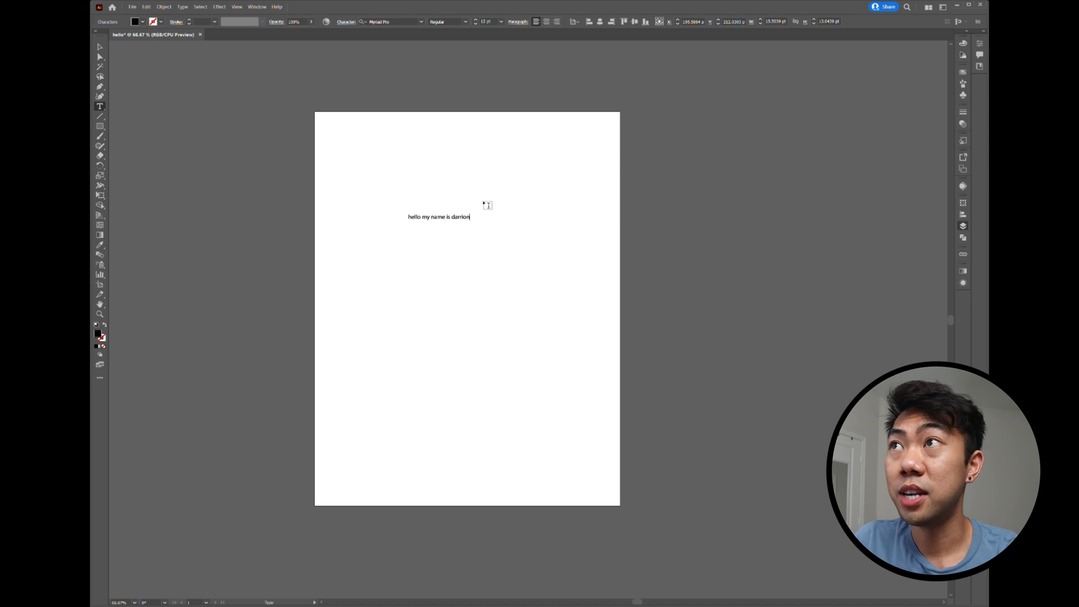
key("ctrl+a")
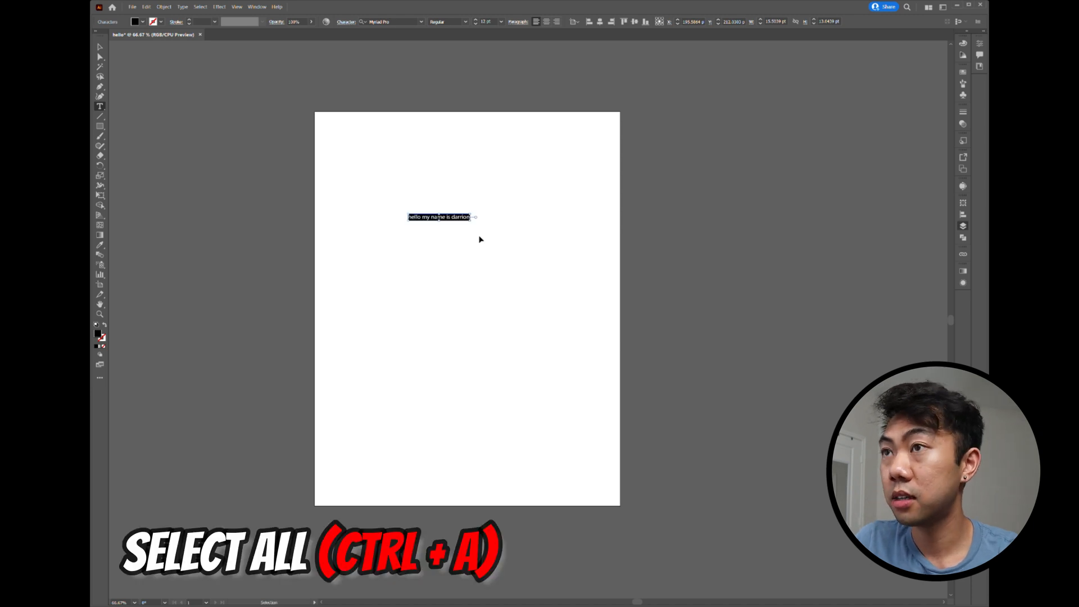
key("ctrl+a")
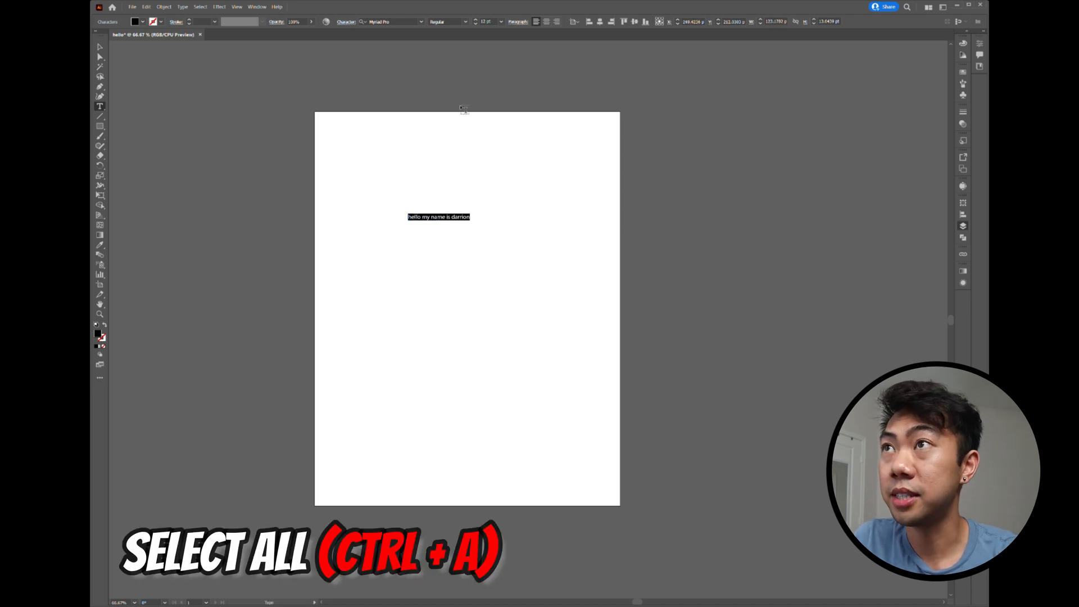
Set the text in Pixer Regular at 20 pt, undo once, then clear it
left_click(392, 22)
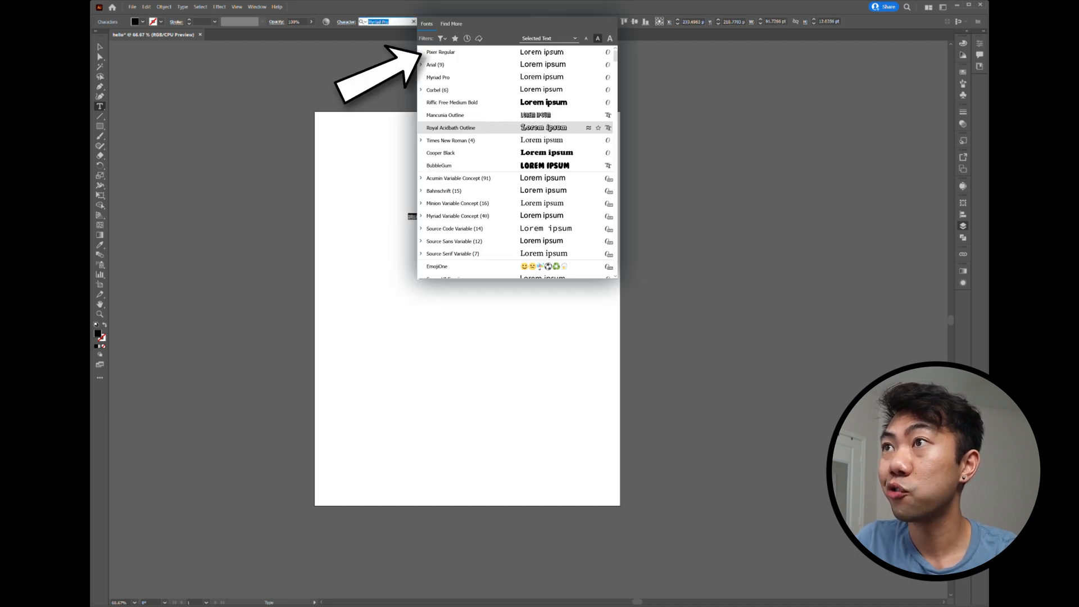
left_click(440, 52)
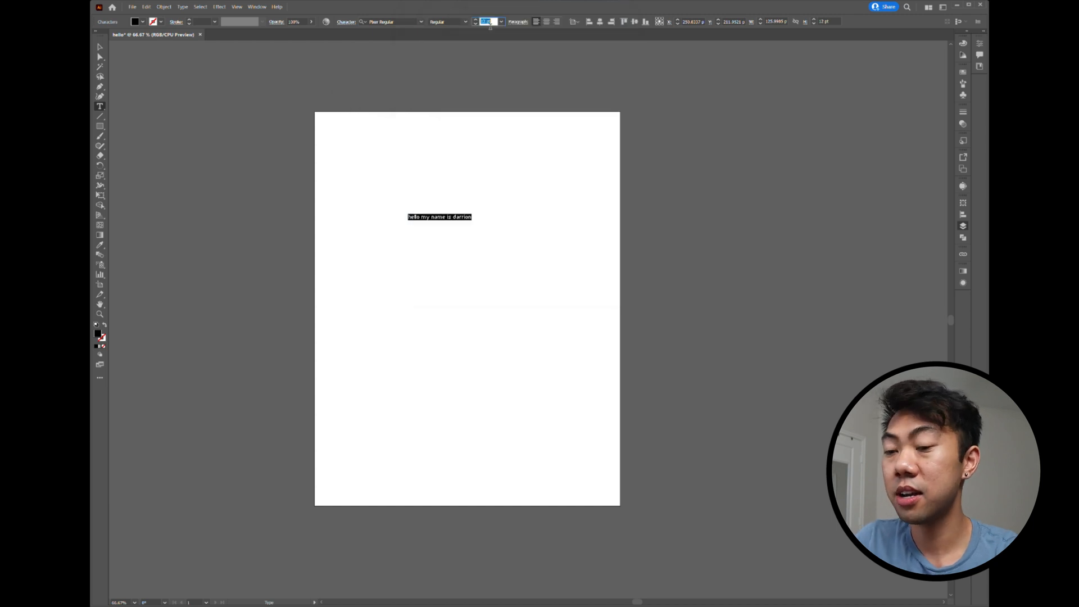
type("20")
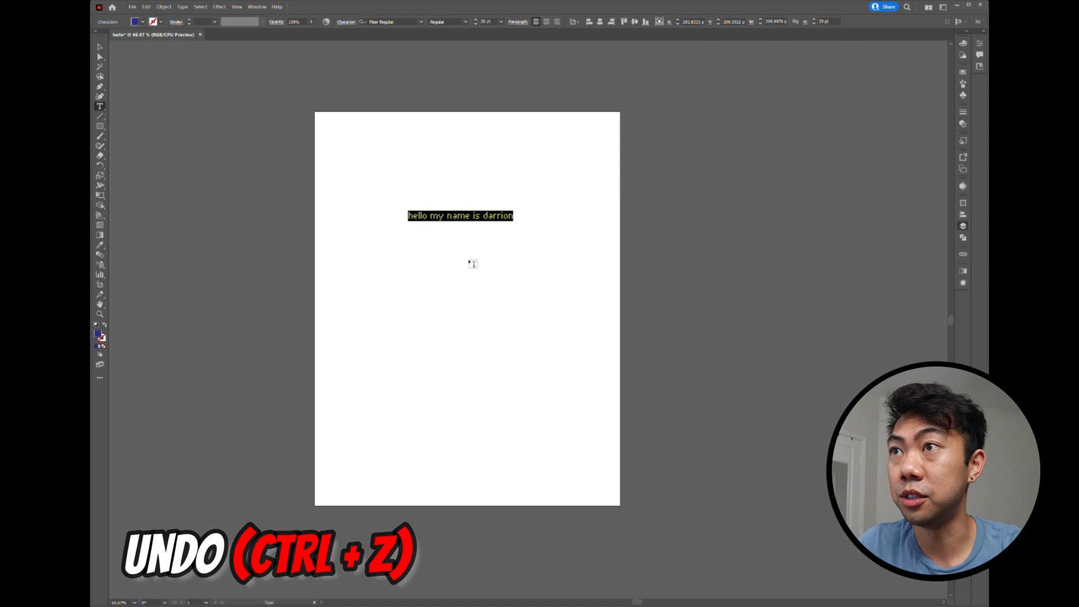
key("ctrl+z")
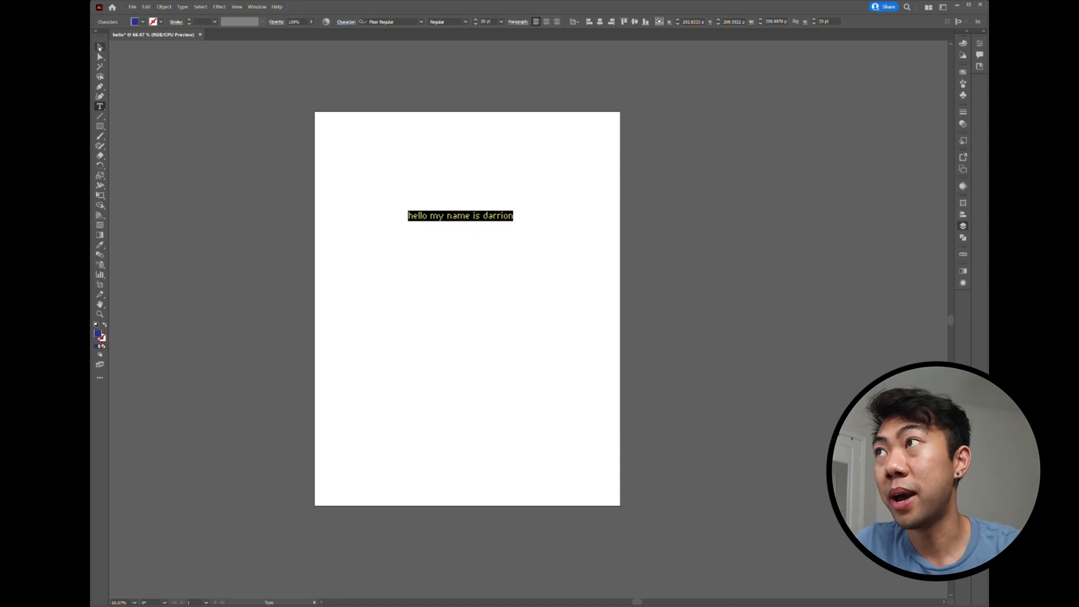
left_click_drag(460, 215, 444, 334)
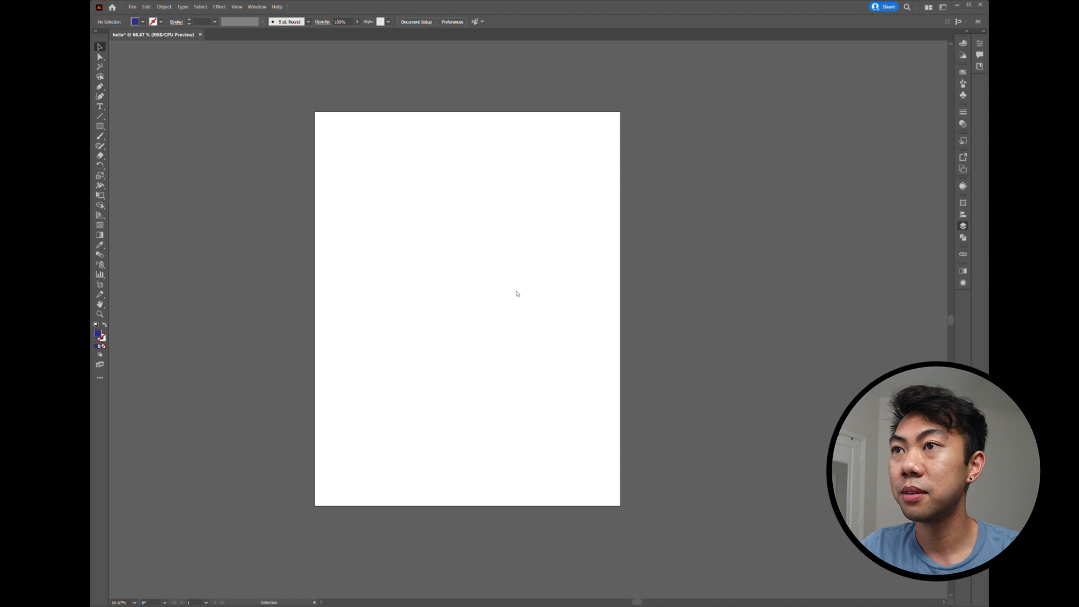
mouse_move(570, 250)
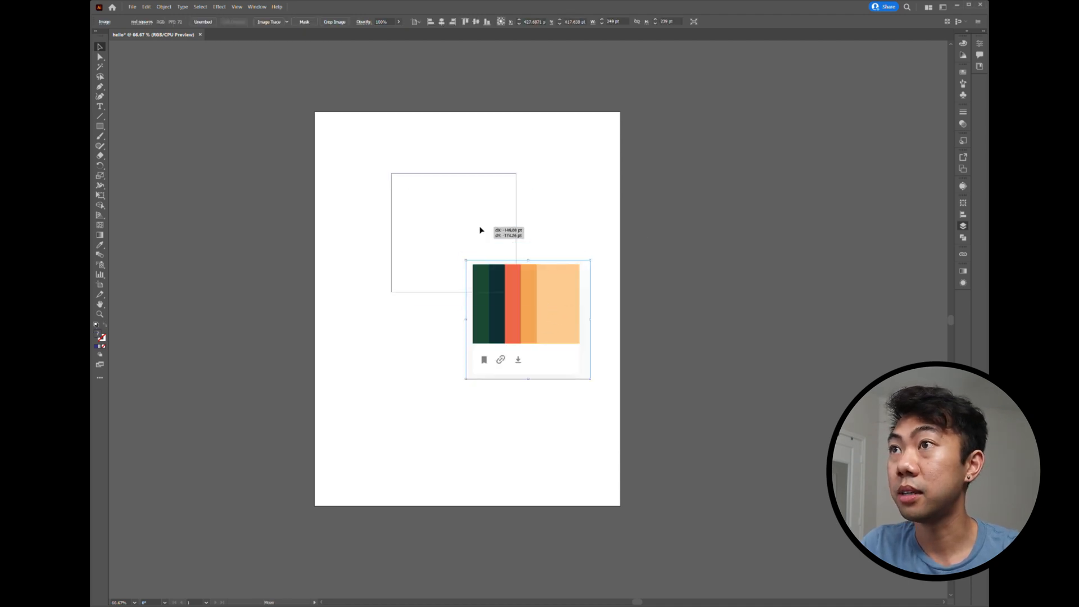
Position the palette image, then paste copies of the blue square and line them up in a row
left_click_drag(527, 320, 423, 179)
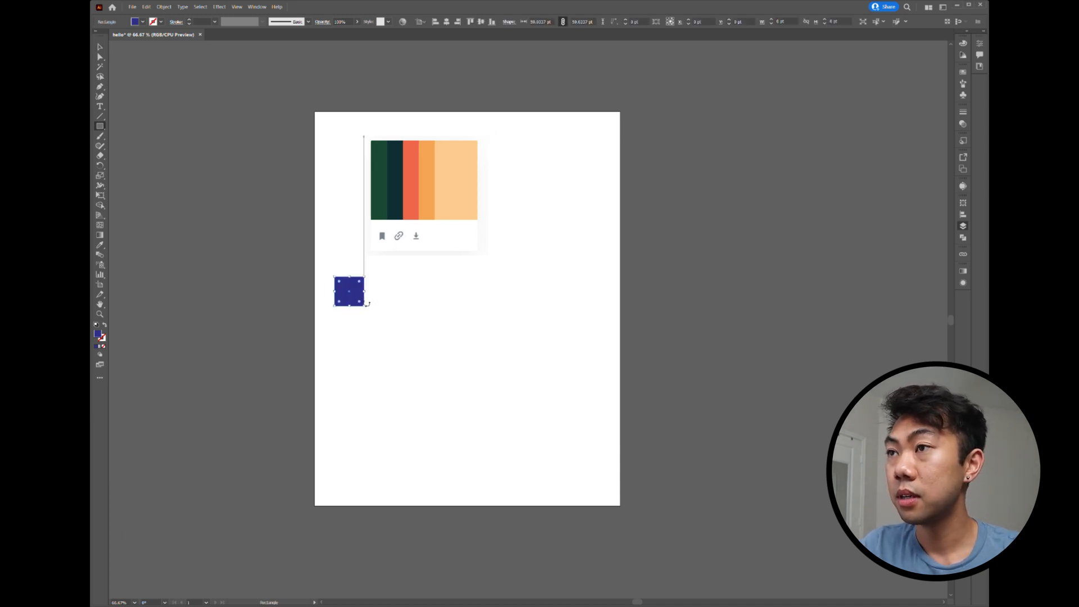
key("ctrl+c")
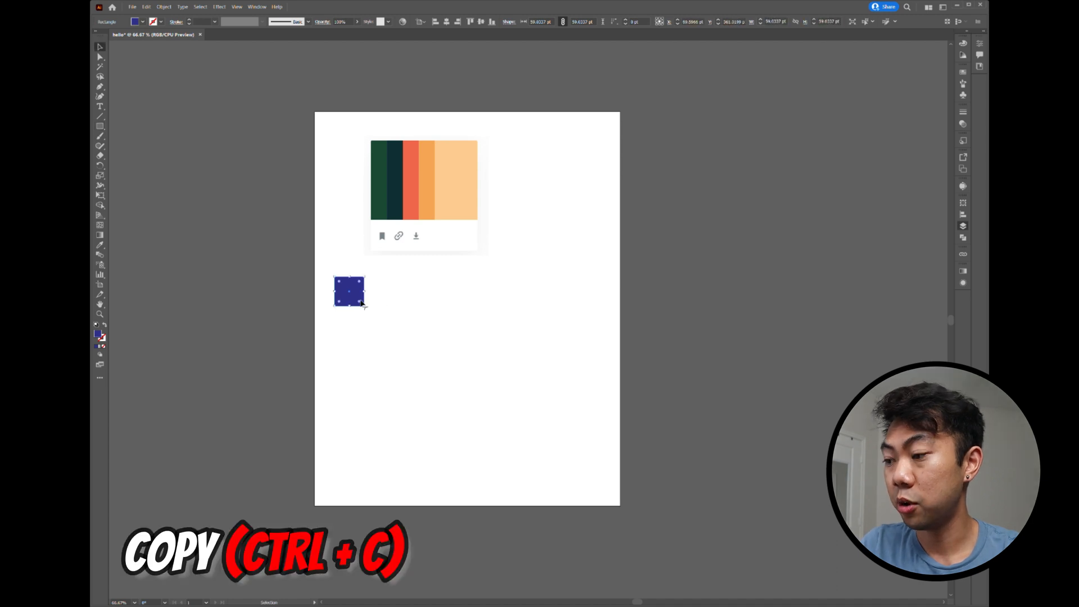
key("ctrl+v")
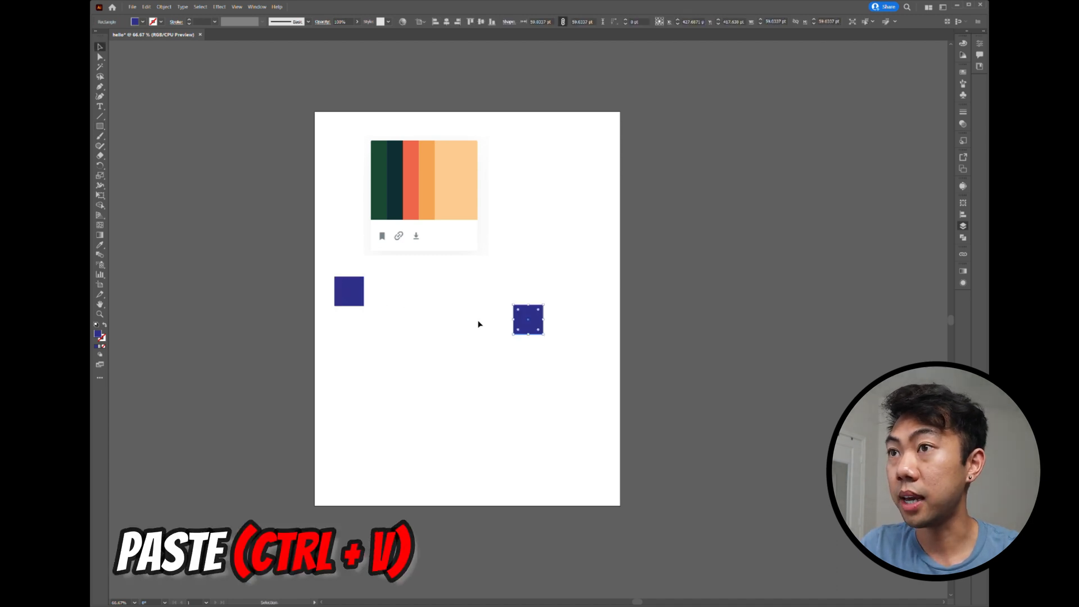
key("ctrl+v")
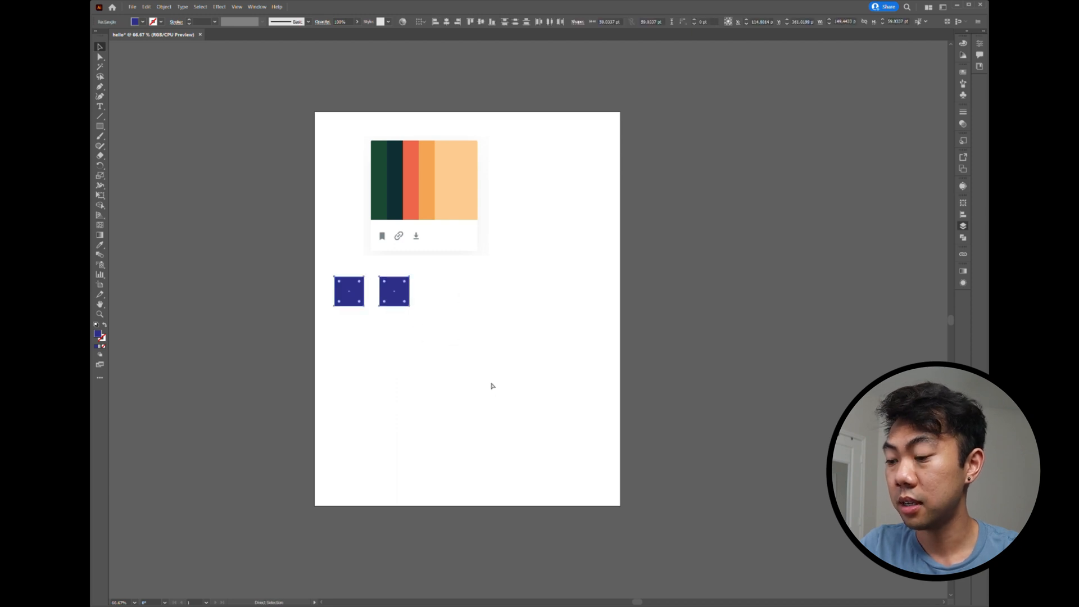
left_click_drag(393, 290, 528, 320)
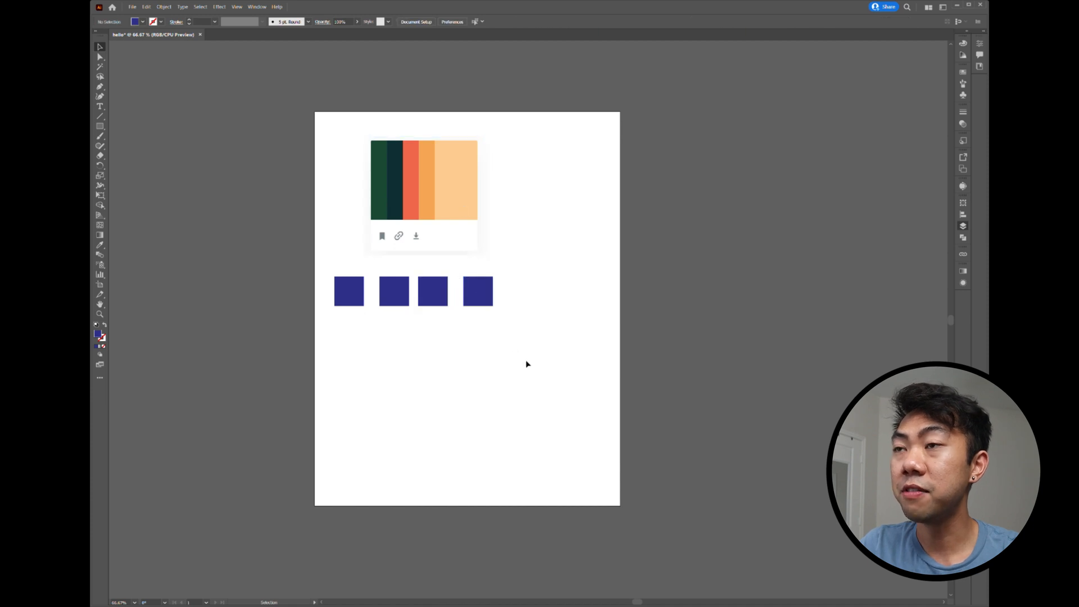
left_click_drag(478, 291, 526, 323)
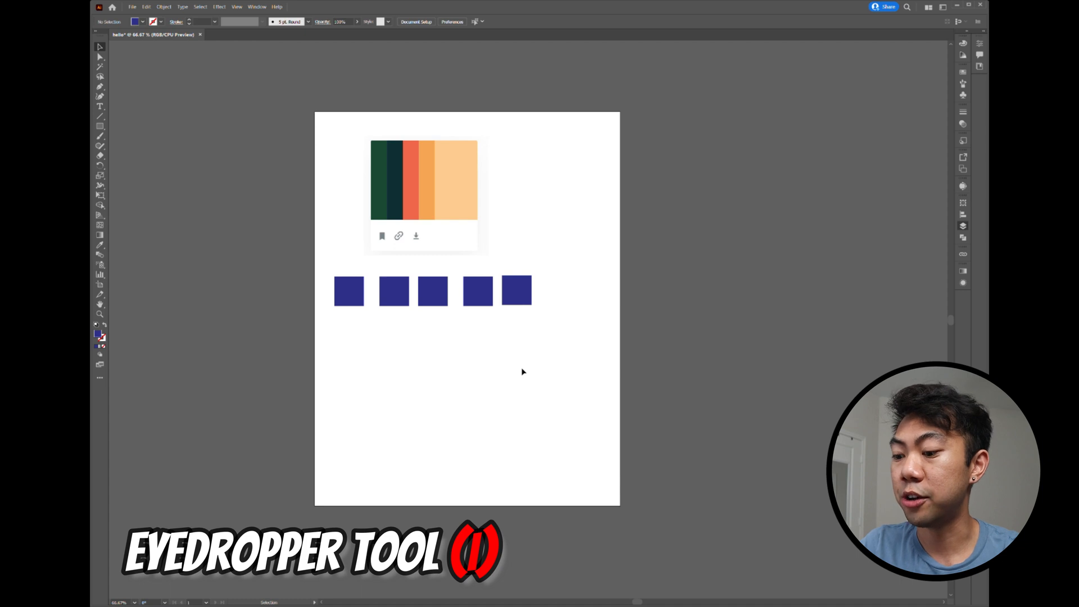
Recolour the squares from the palette swatches using the Eyedropper, starting with dark green
left_click(348, 290)
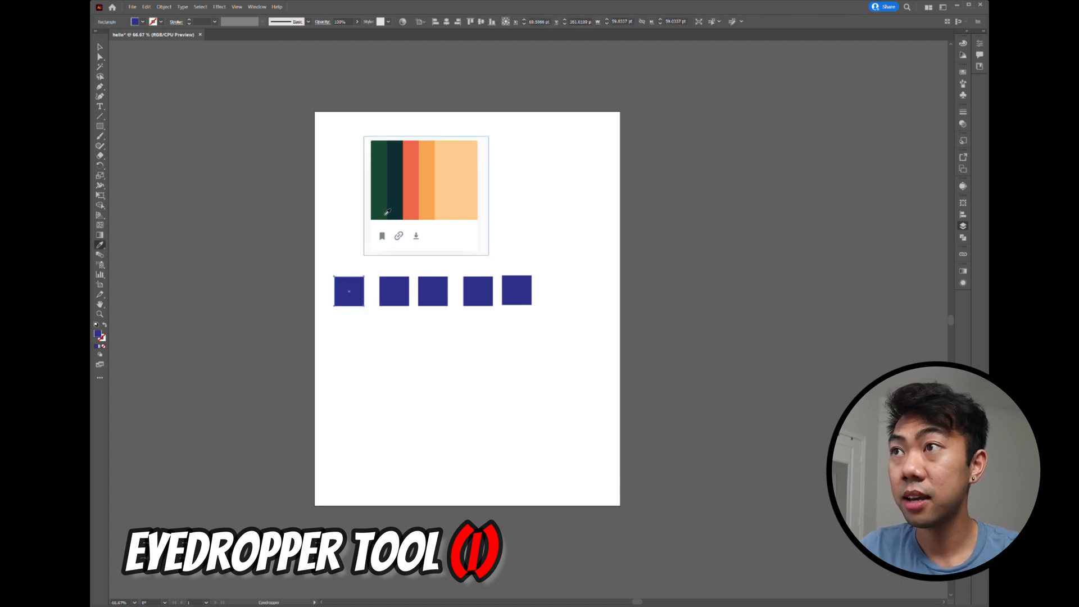
left_click(387, 211)
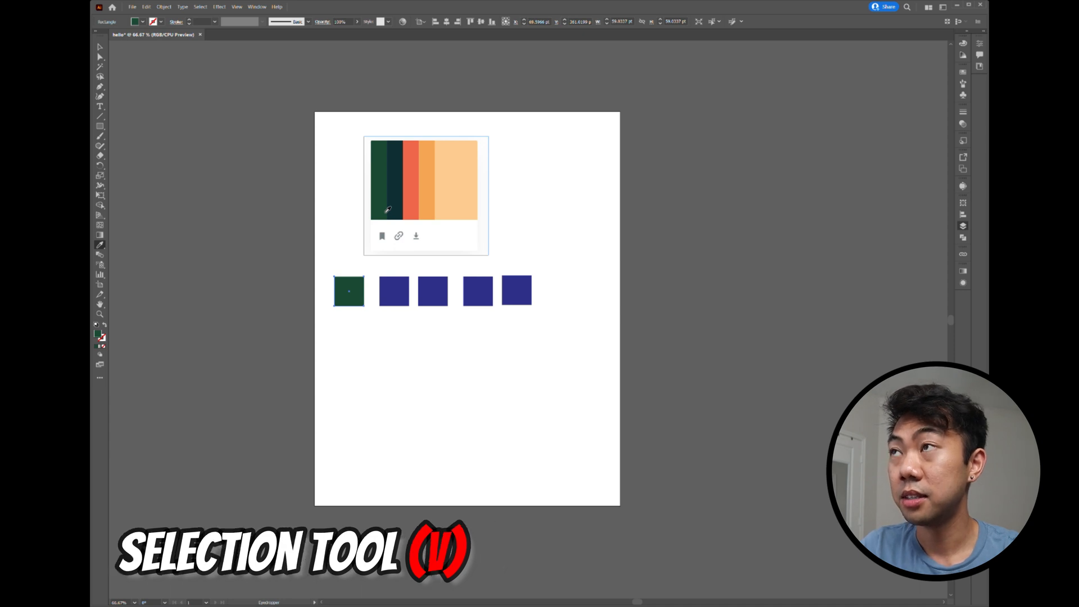
left_click(393, 292)
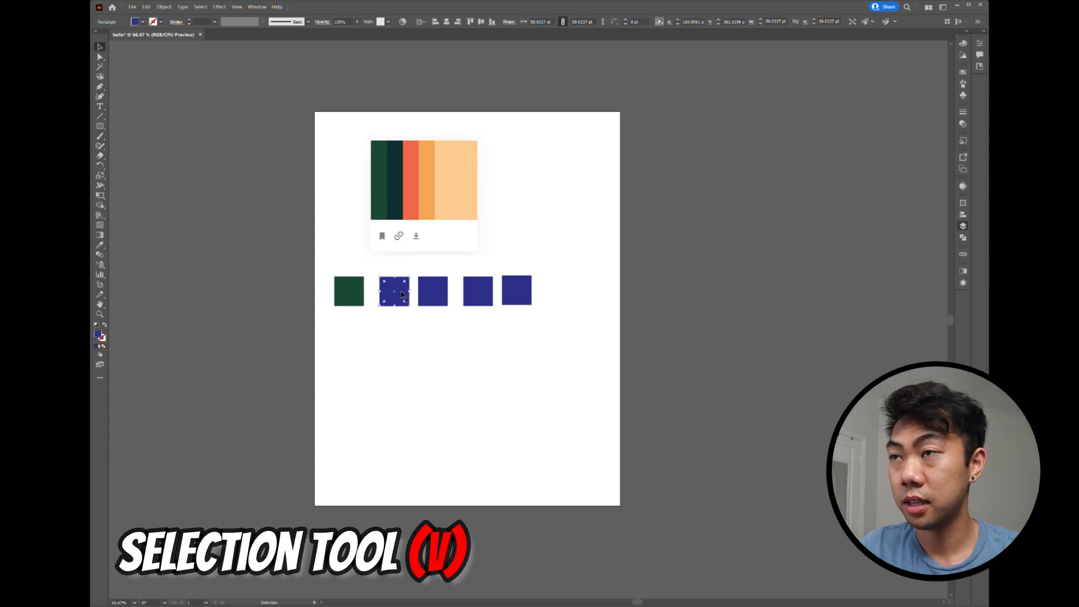
key("i")
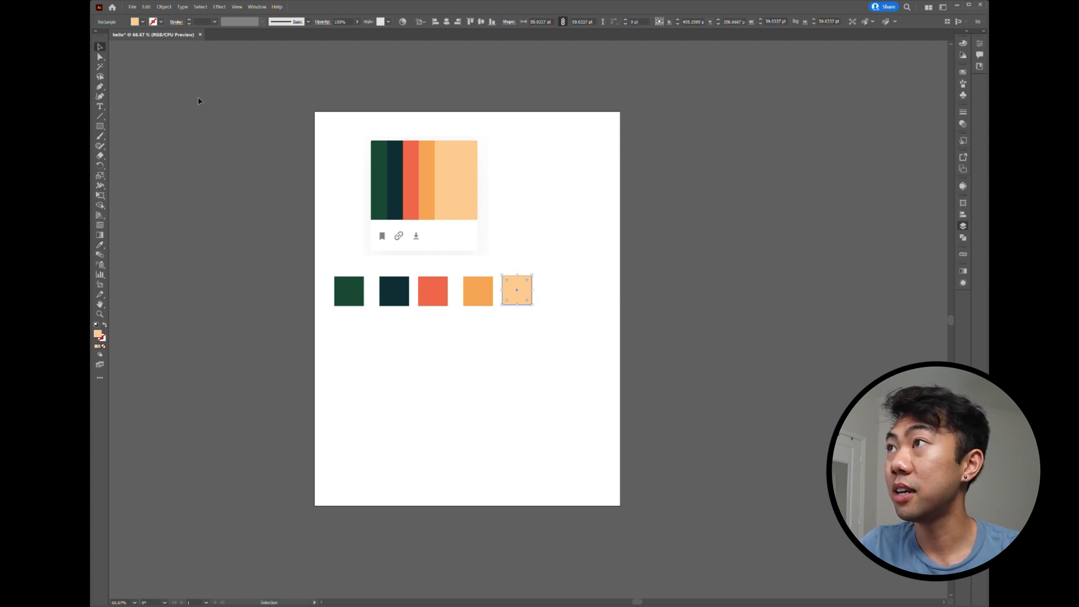
Delete the colour palette image from the page
left_click(425, 180)
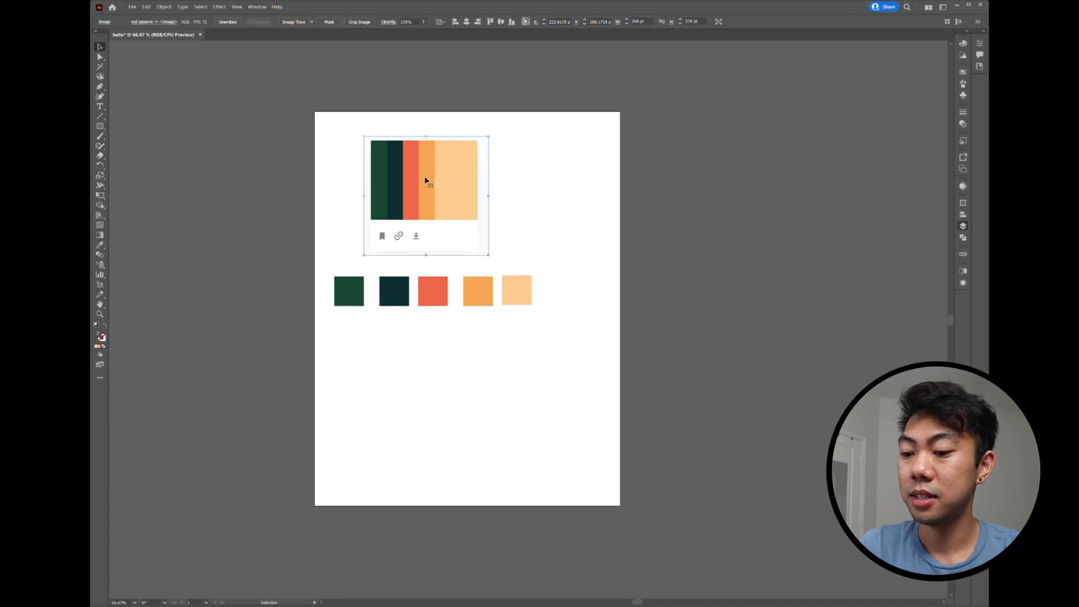
key("Delete")
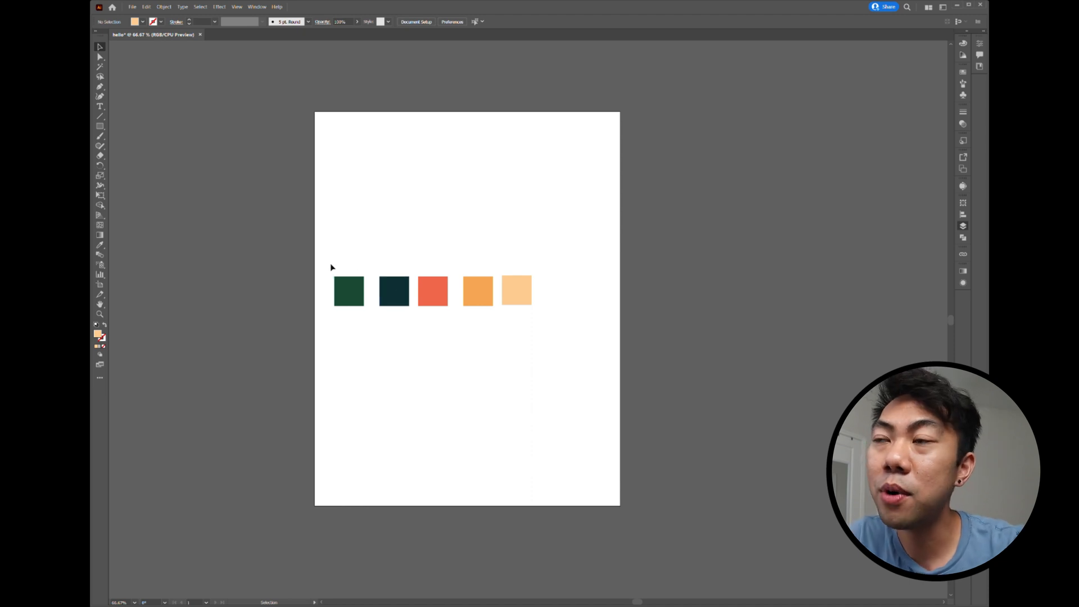
Select all five squares, distribute them evenly with Horizontal Distribute Center, and tighten the gaps
left_click_drag(331, 261, 551, 328)
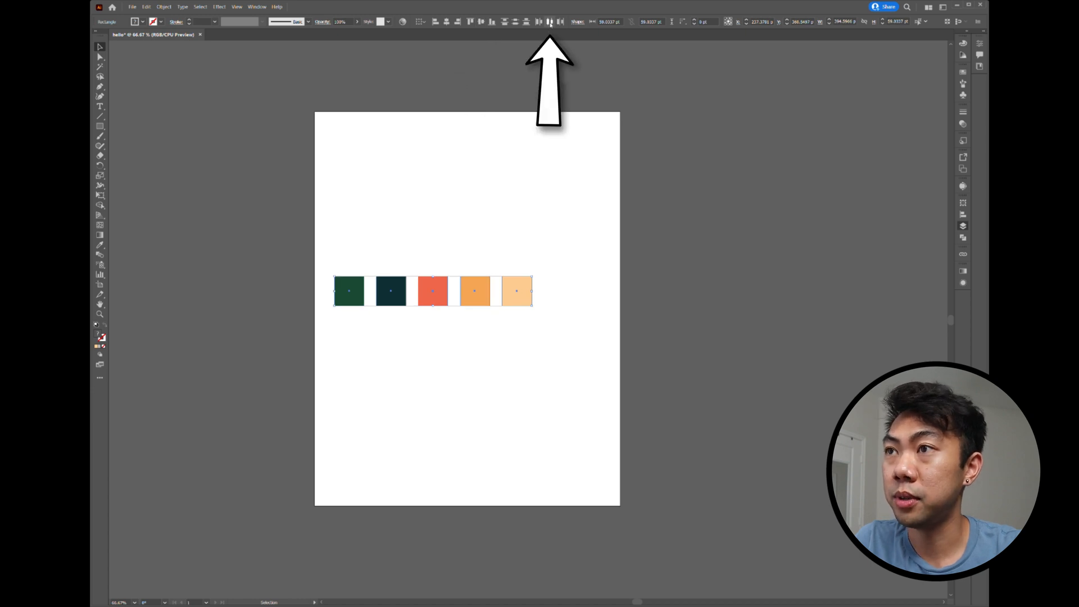
left_click(558, 235)
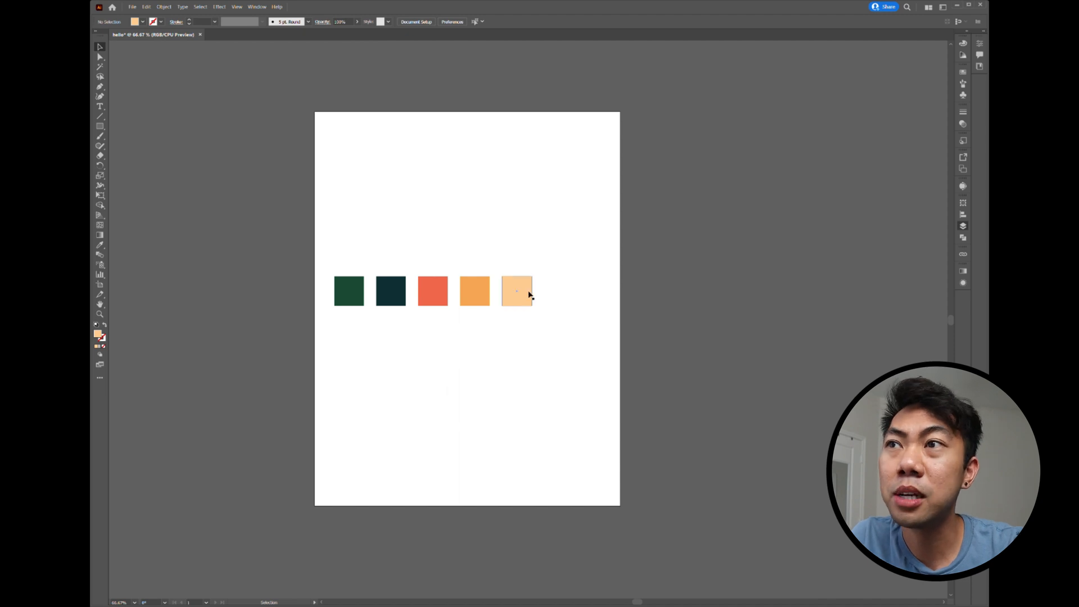
left_click_drag(517, 291, 479, 287)
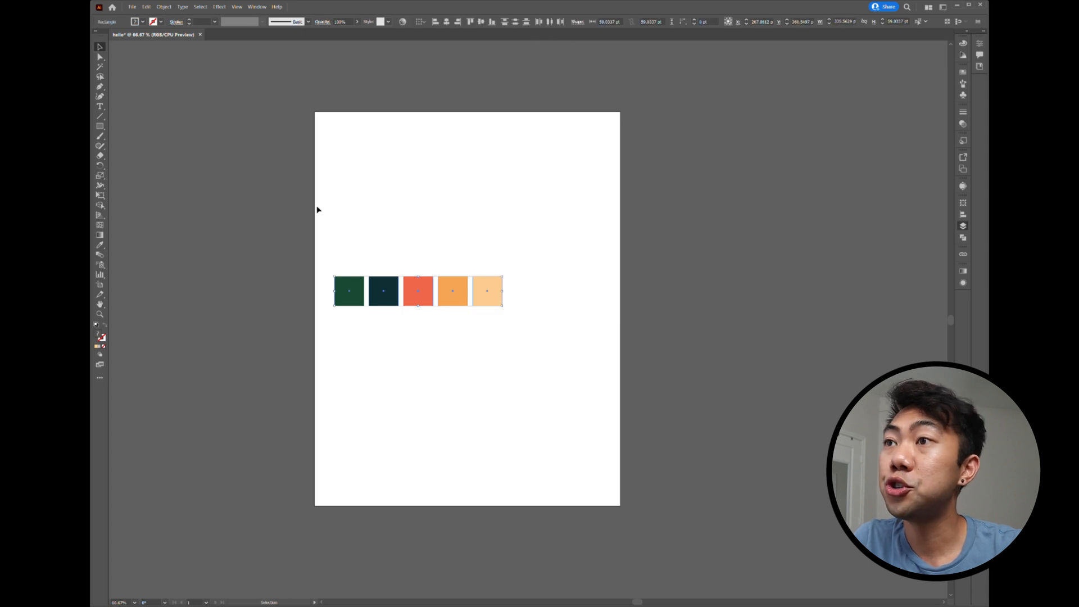
Group the row of five coloured squares into one object
key("ctrl+g")
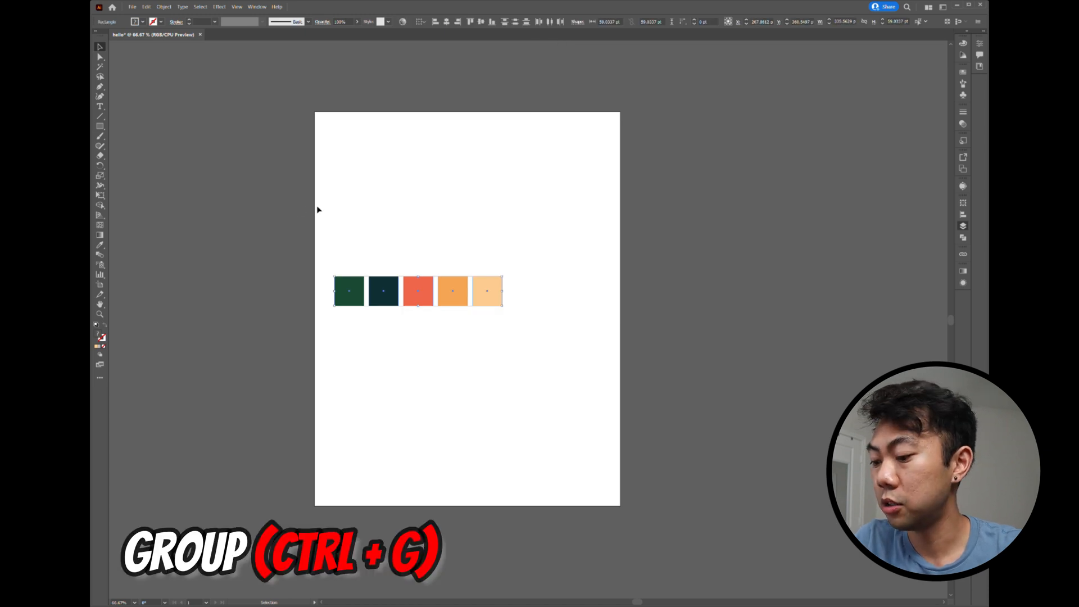
left_click_drag(521, 321, 568, 353)
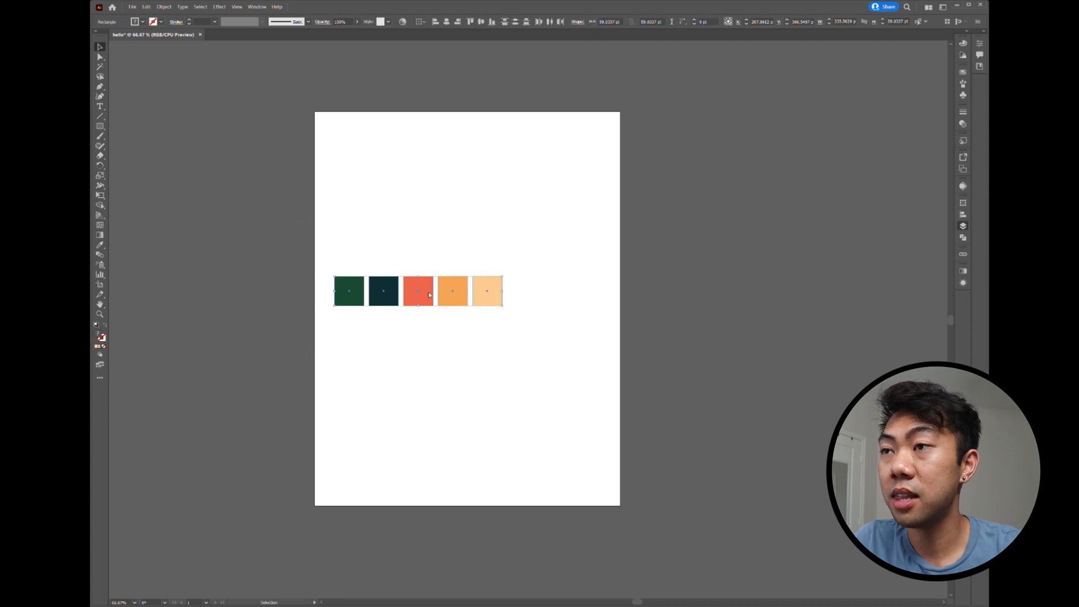
right_click(419, 290)
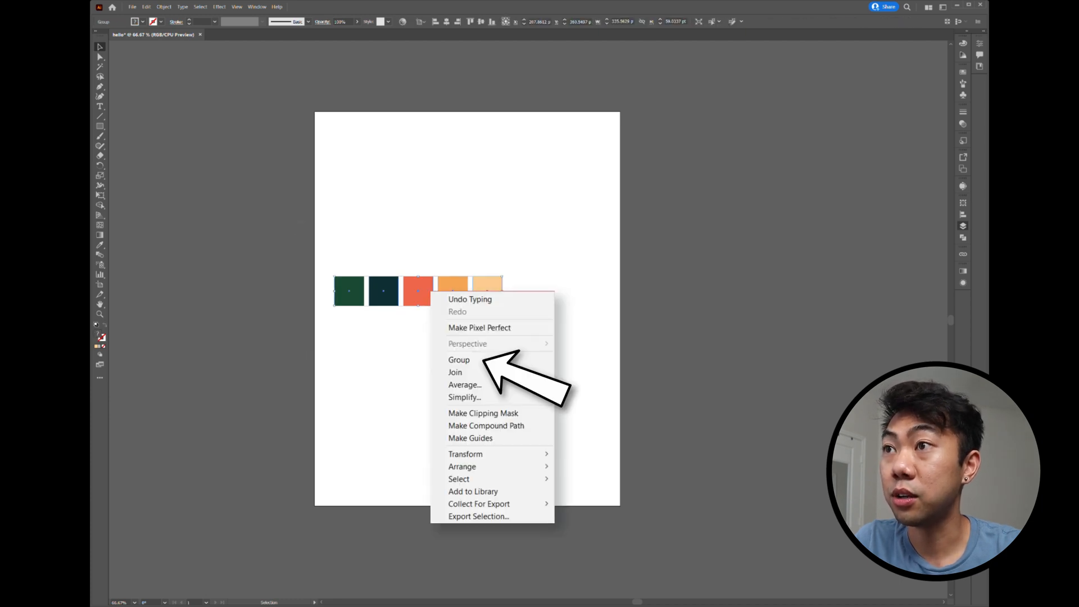
left_click(459, 359)
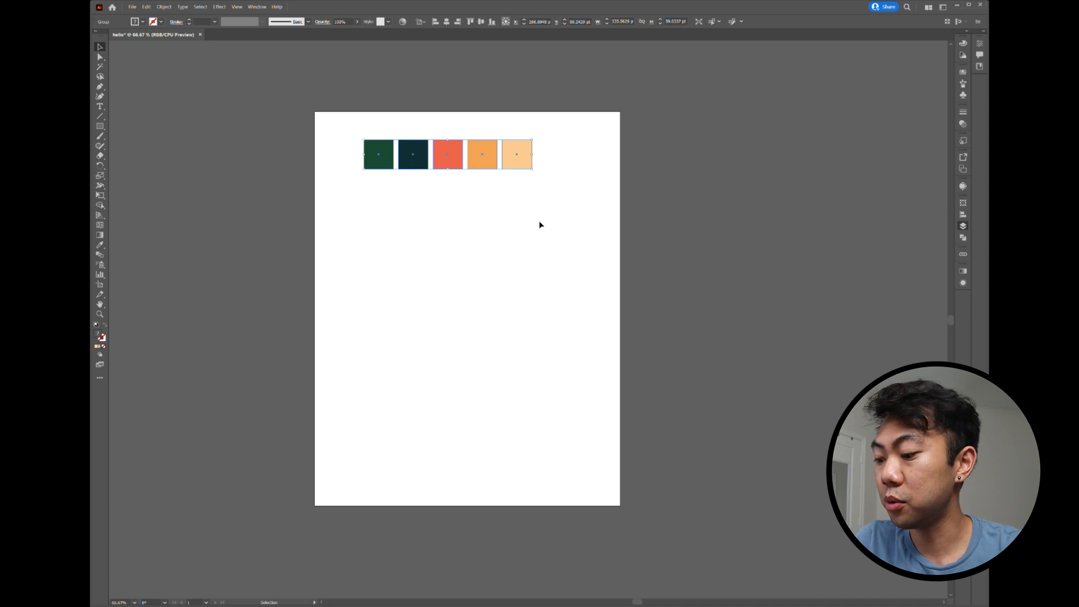
Drag a copy of the row below the original, ungroup it and deselect everything
left_click_drag(448, 154, 528, 319)
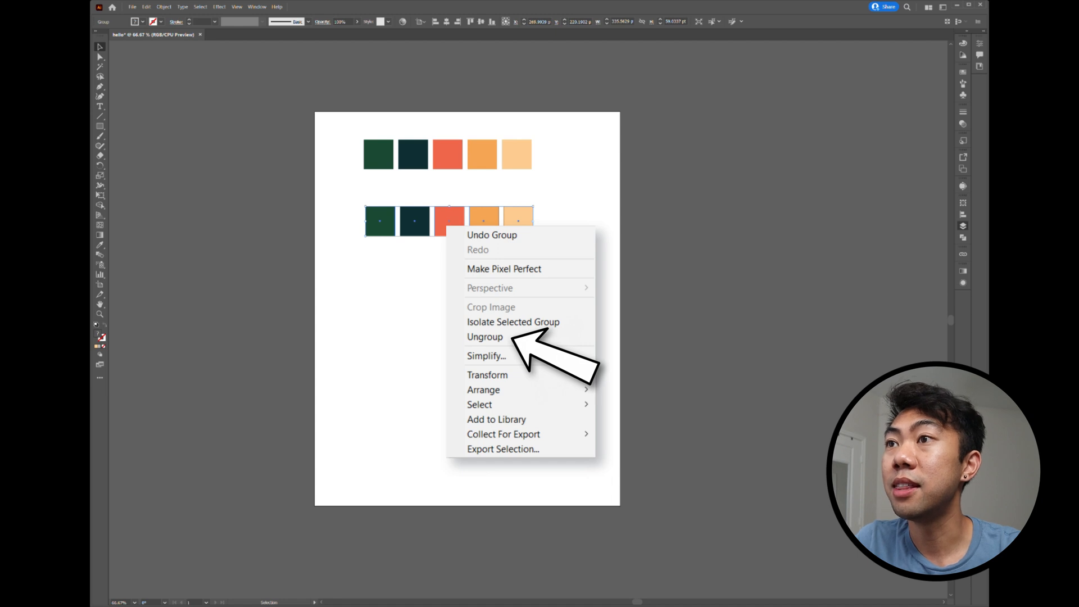
left_click(485, 337)
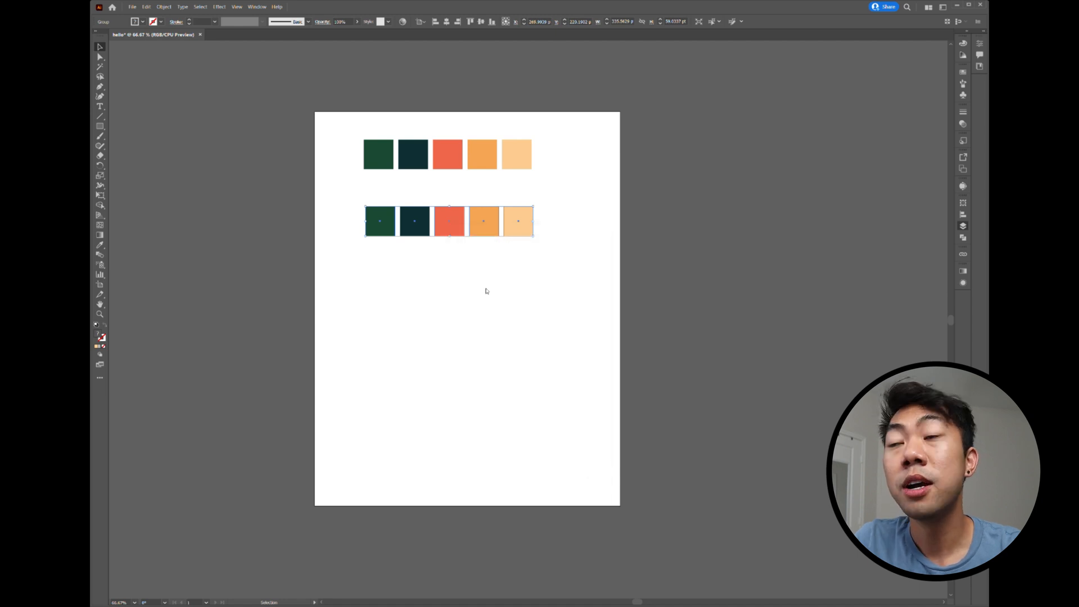
key("ctrl+shift+g")
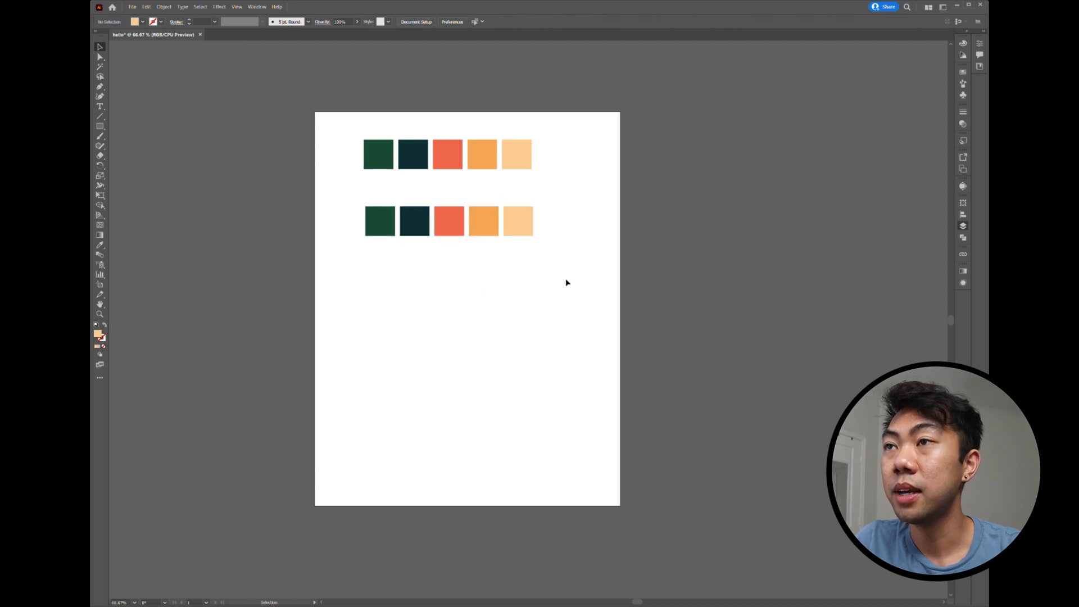
mouse_move(574, 269)
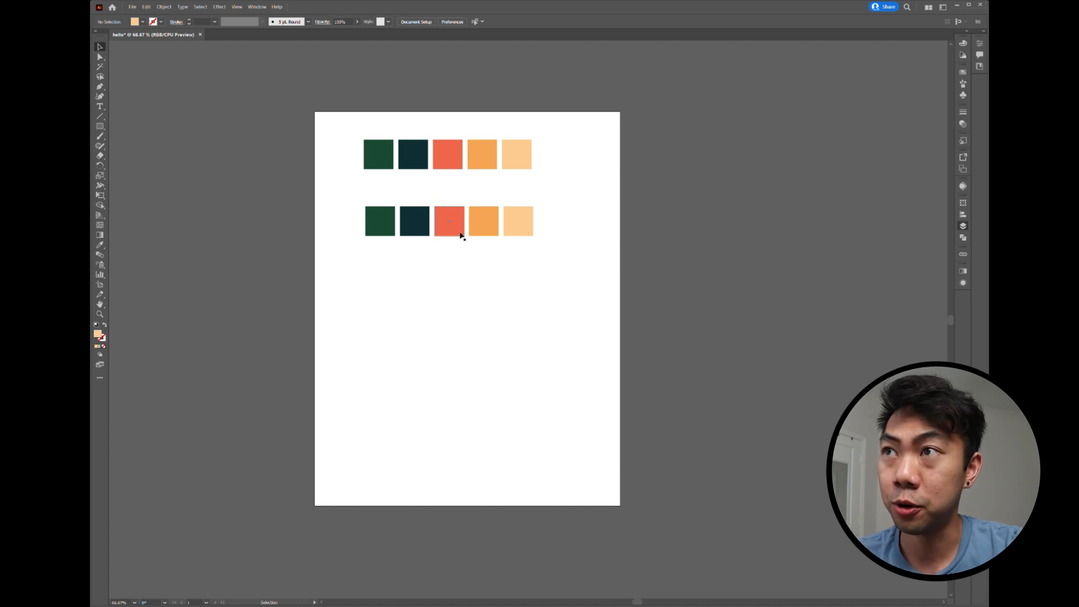
Remove the extra row, keep one row of five squares, and reach the File menu
left_click(378, 221)
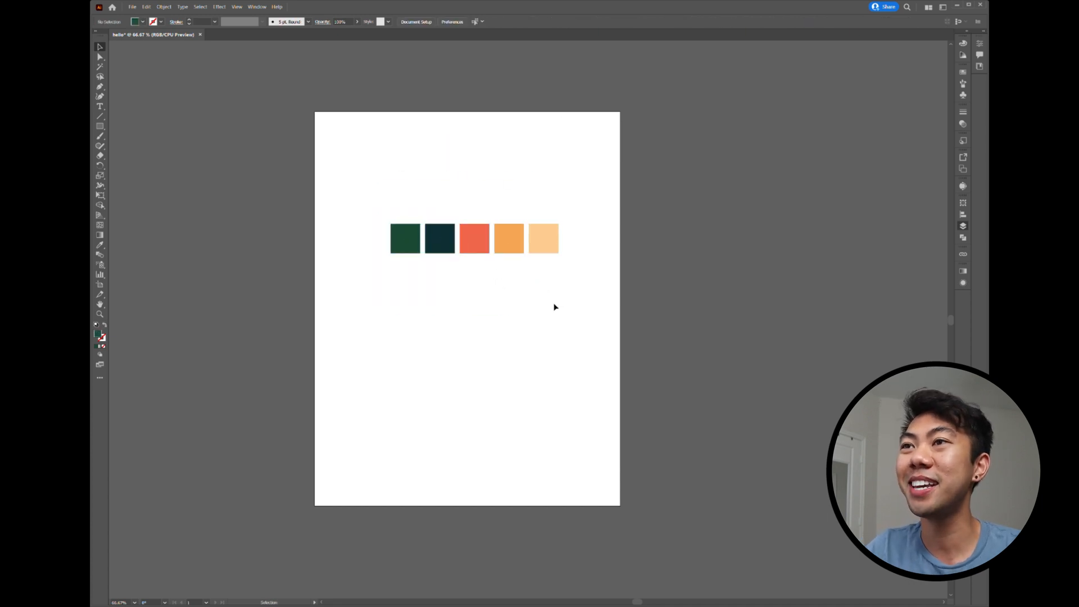
left_click(132, 6)
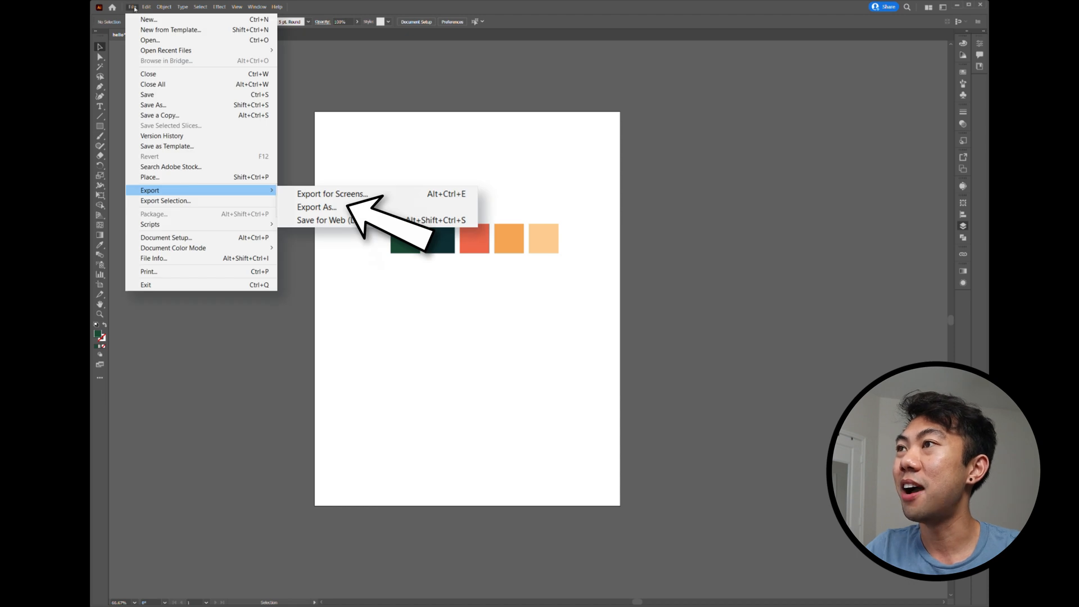
Start Export As for the 'hello' file and list the available formats, PNG selected
left_click(316, 207)
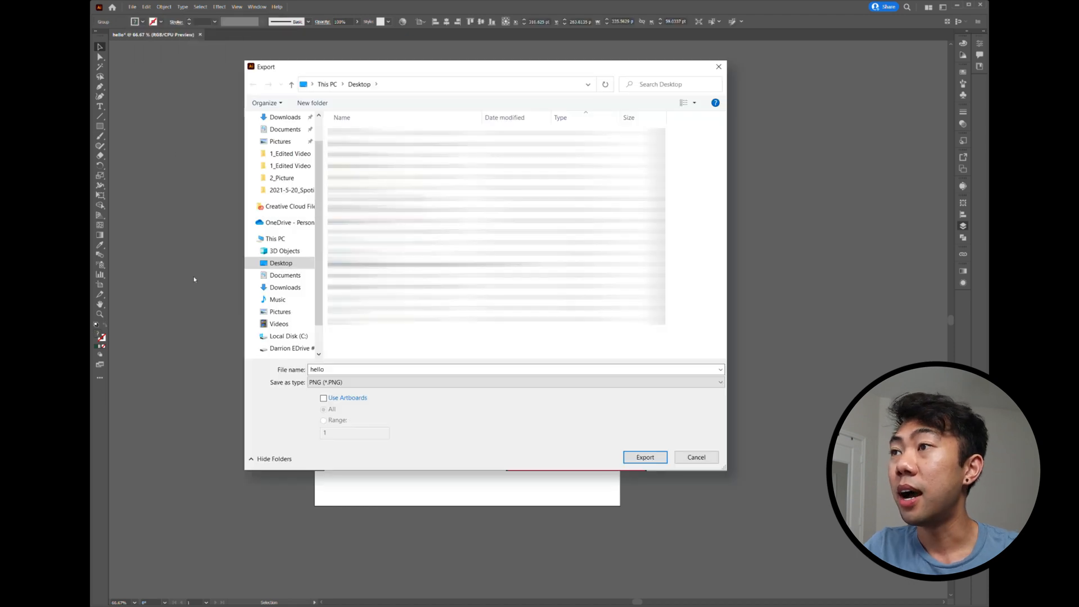
left_click(515, 383)
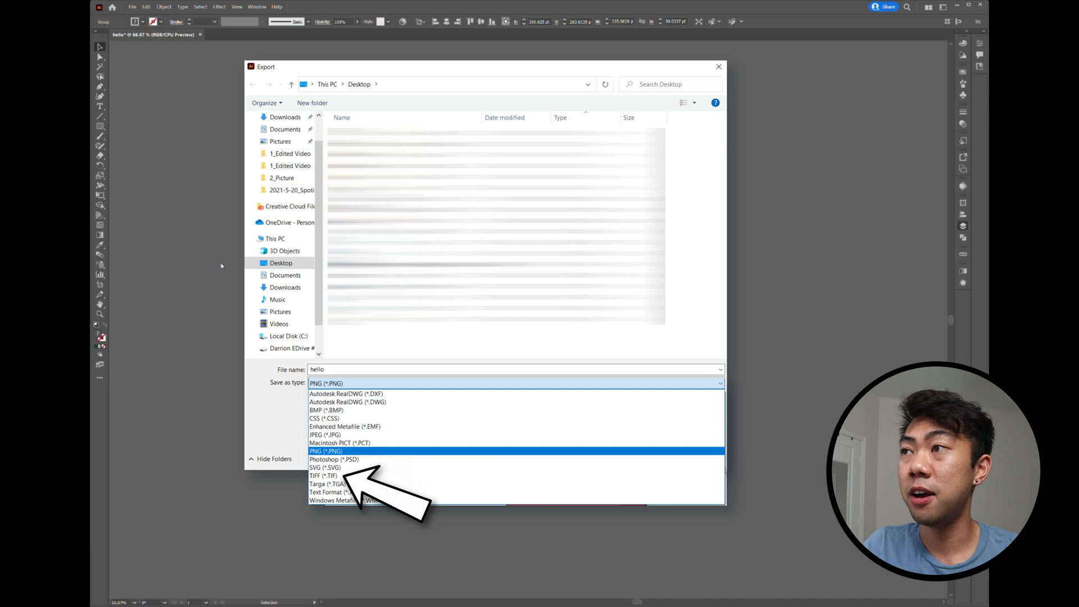